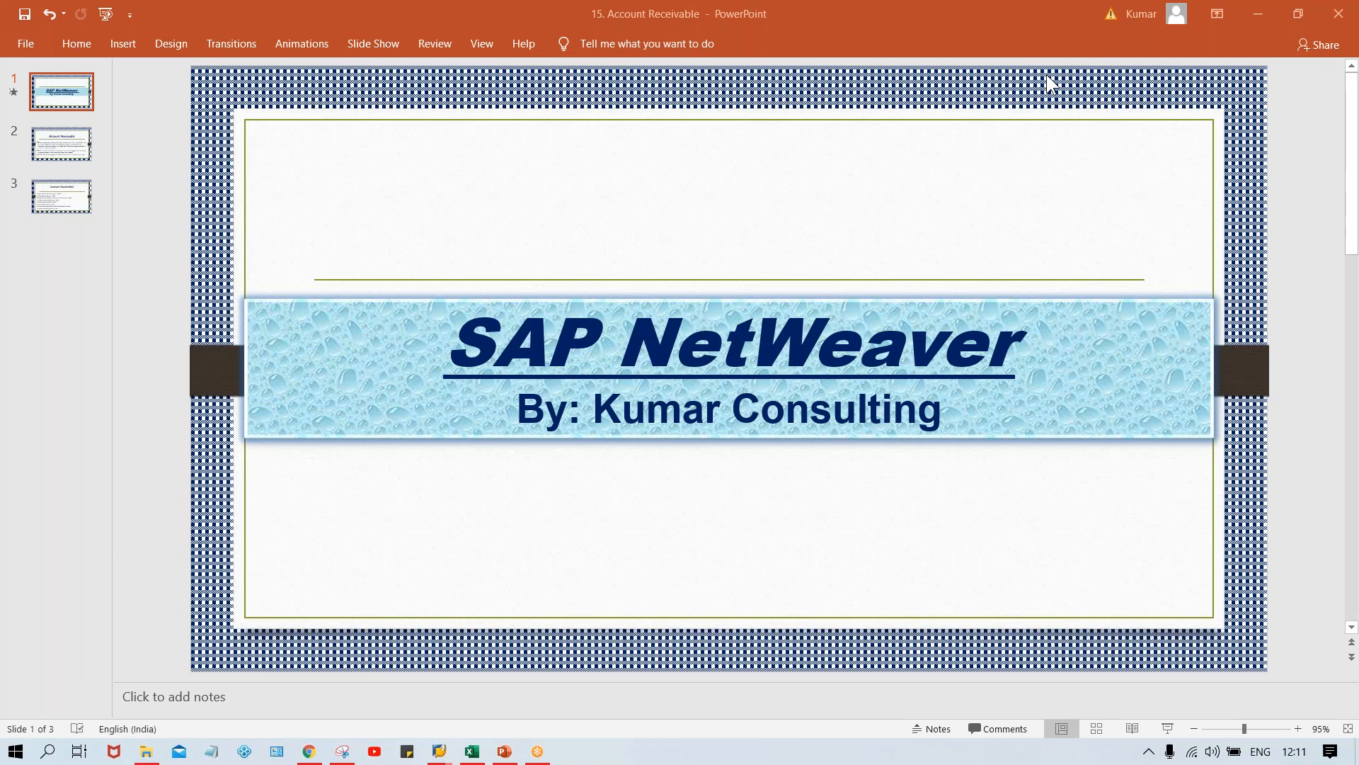
mouse_move(877, 330)
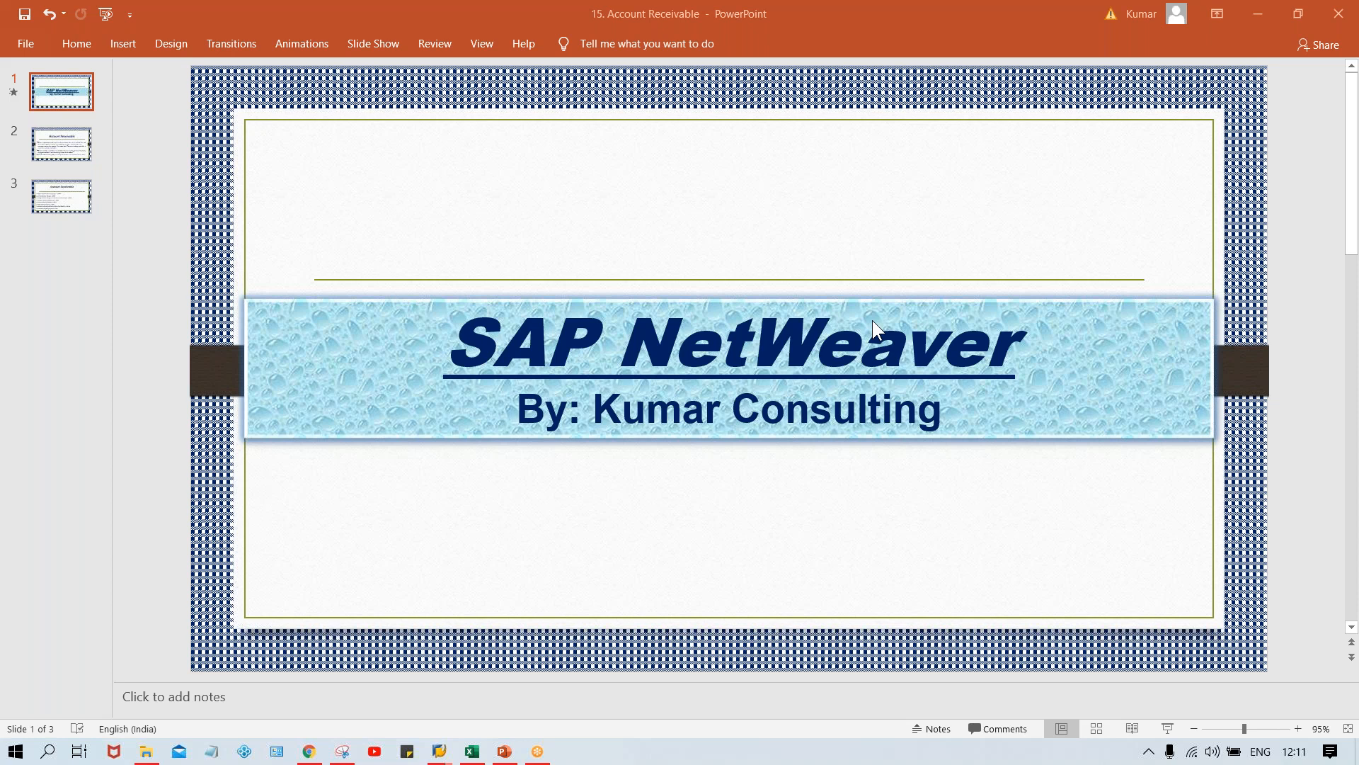
mouse_move(567, 340)
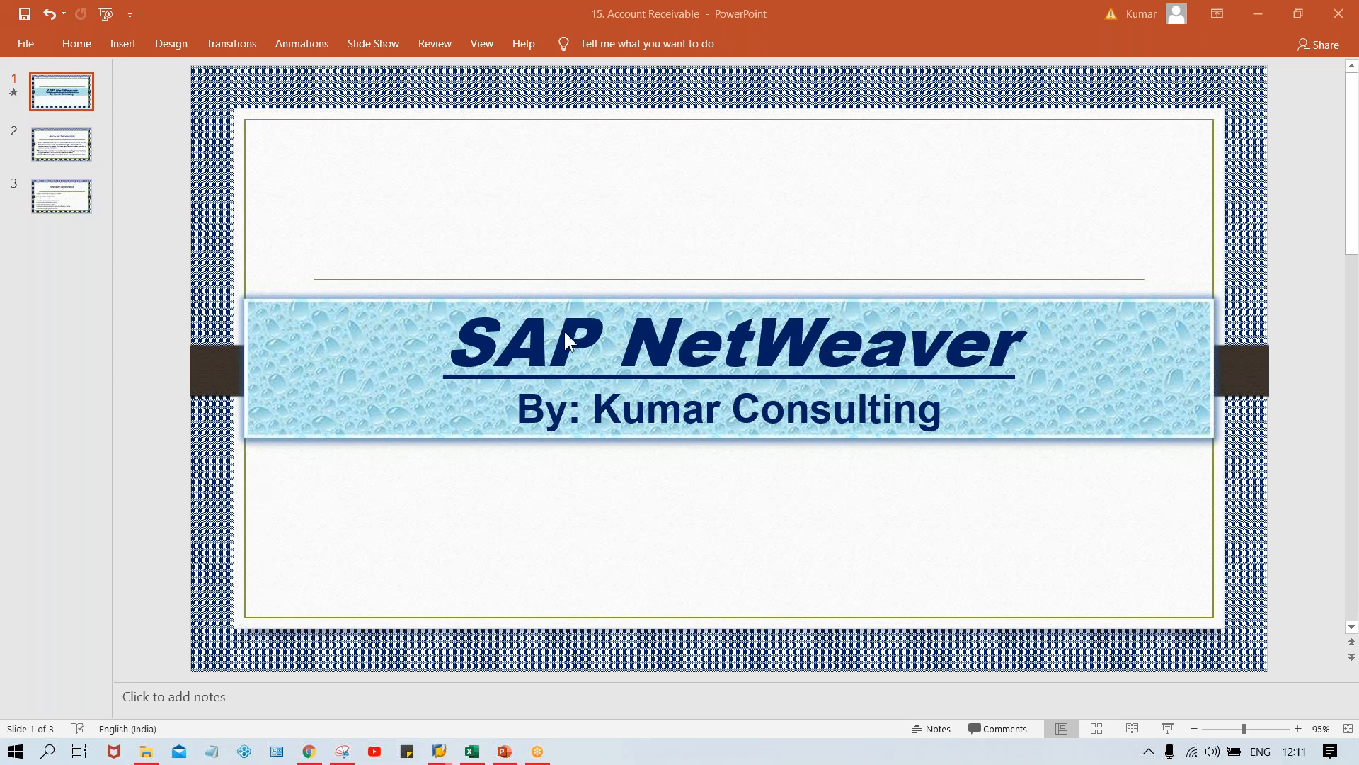
mouse_move(565, 343)
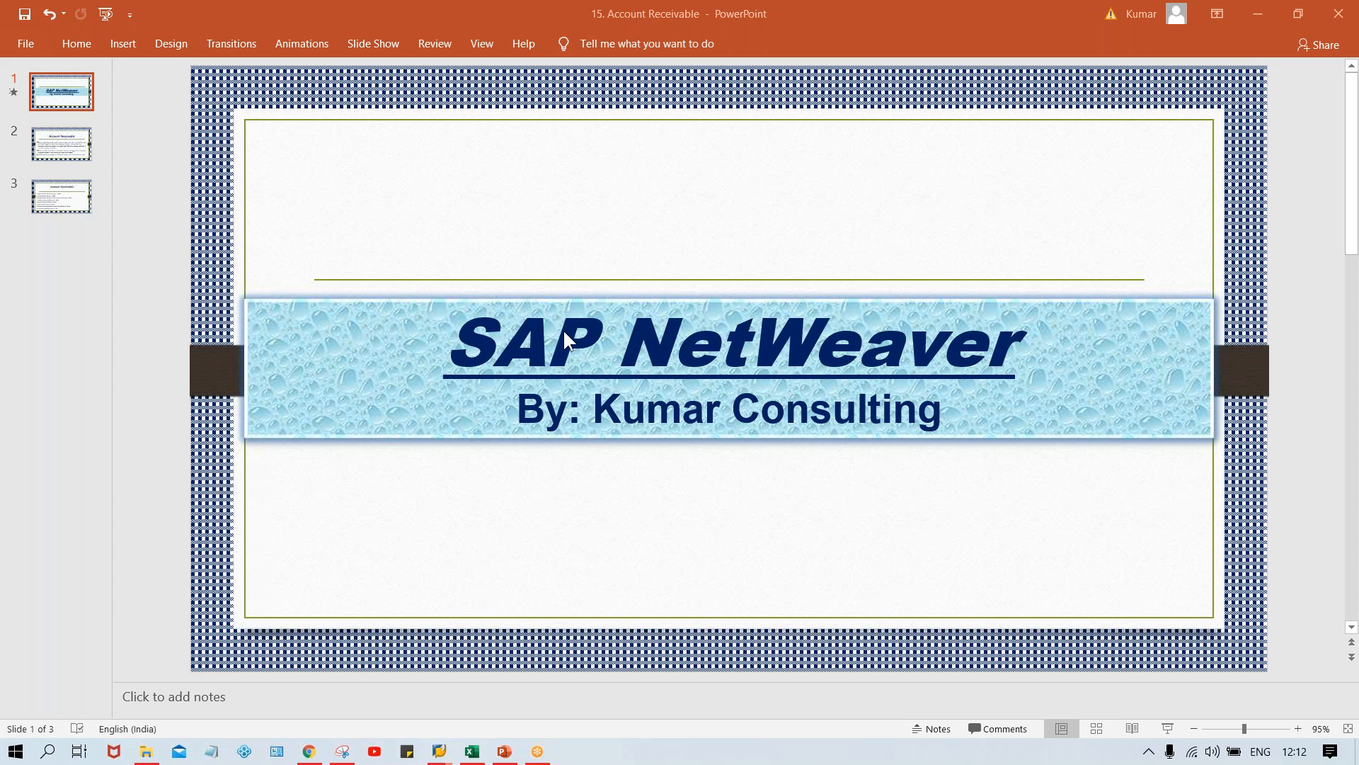
mouse_move(730, 376)
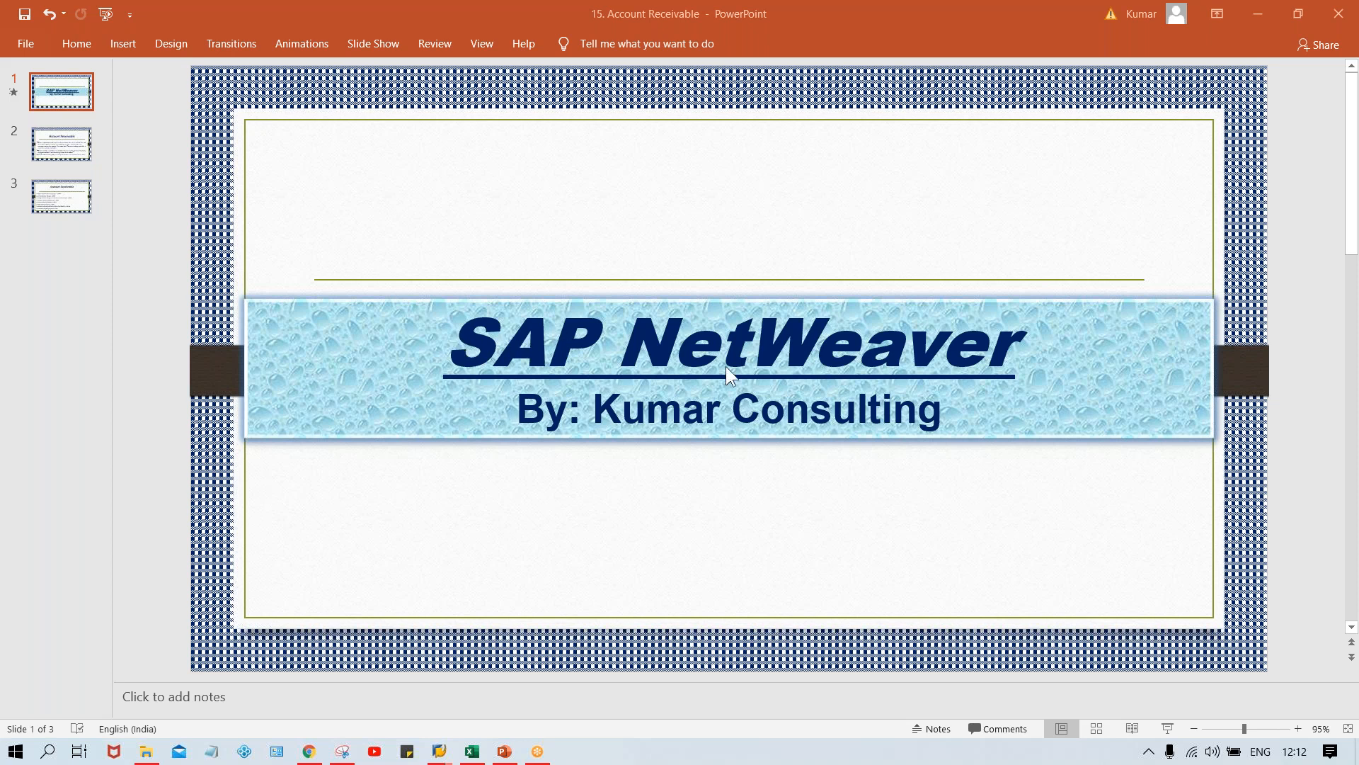
mouse_move(943, 378)
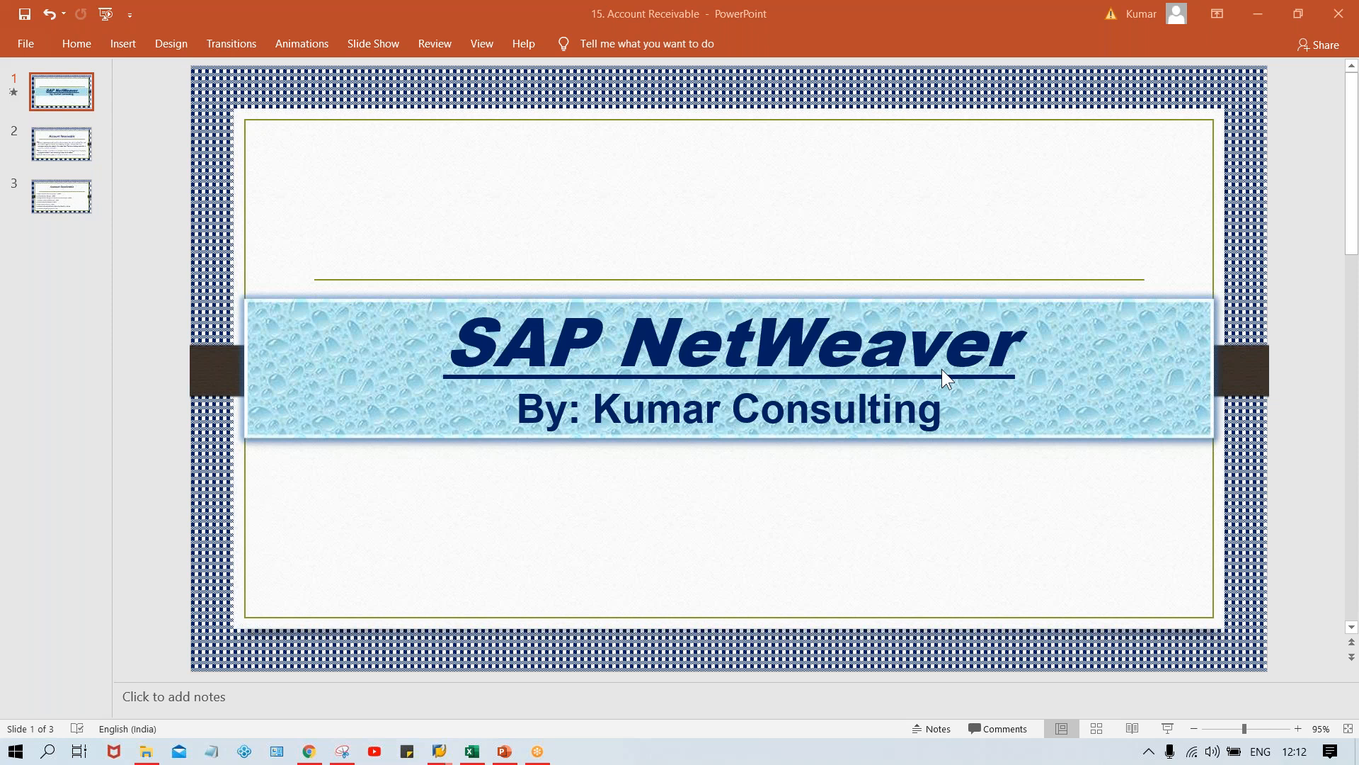
mouse_move(865, 223)
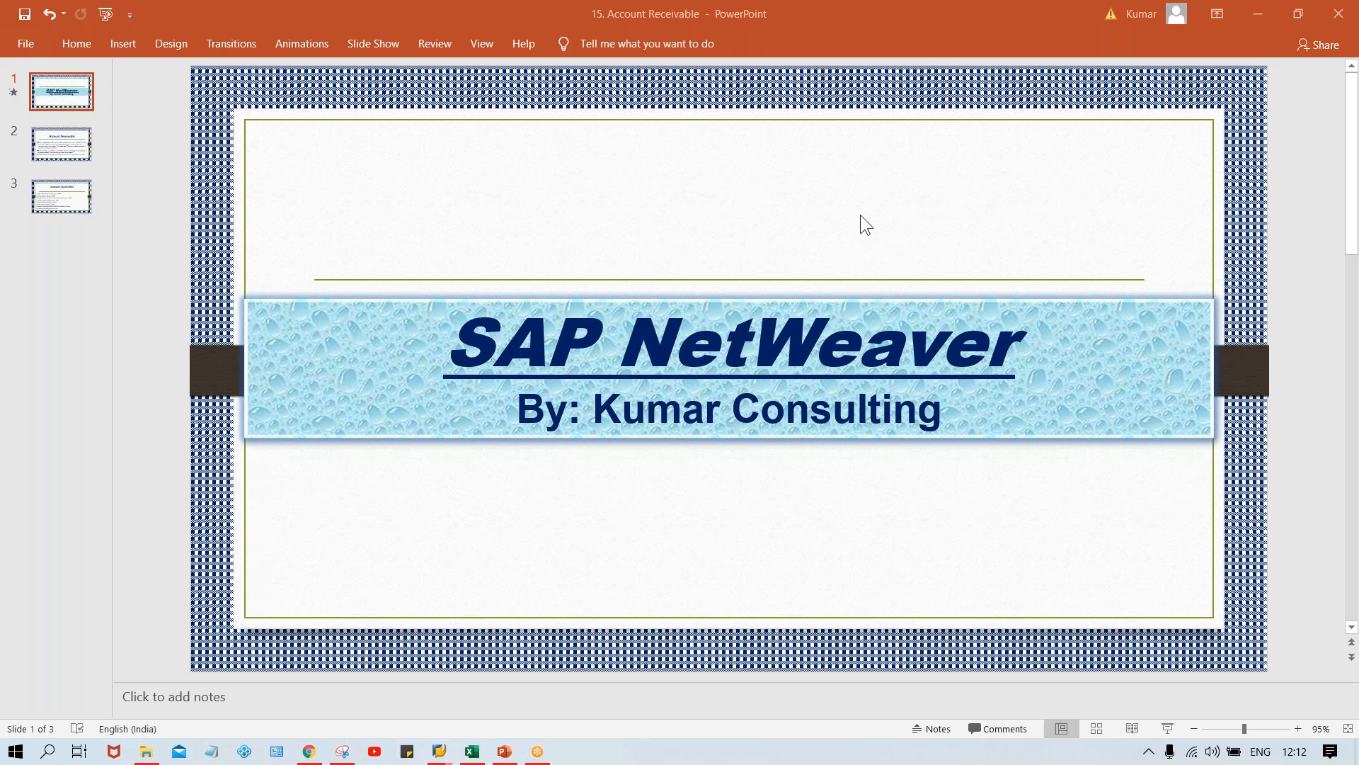
mouse_move(675, 209)
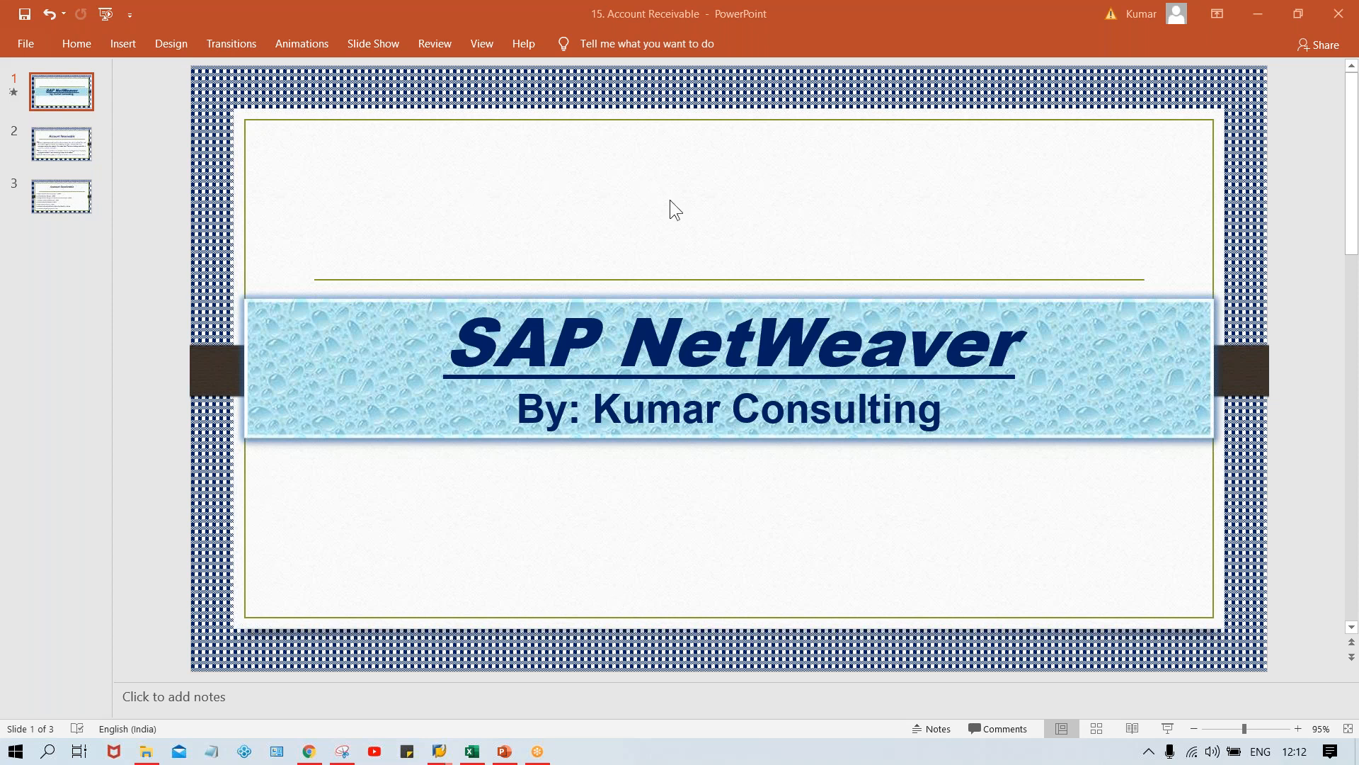
mouse_move(949, 317)
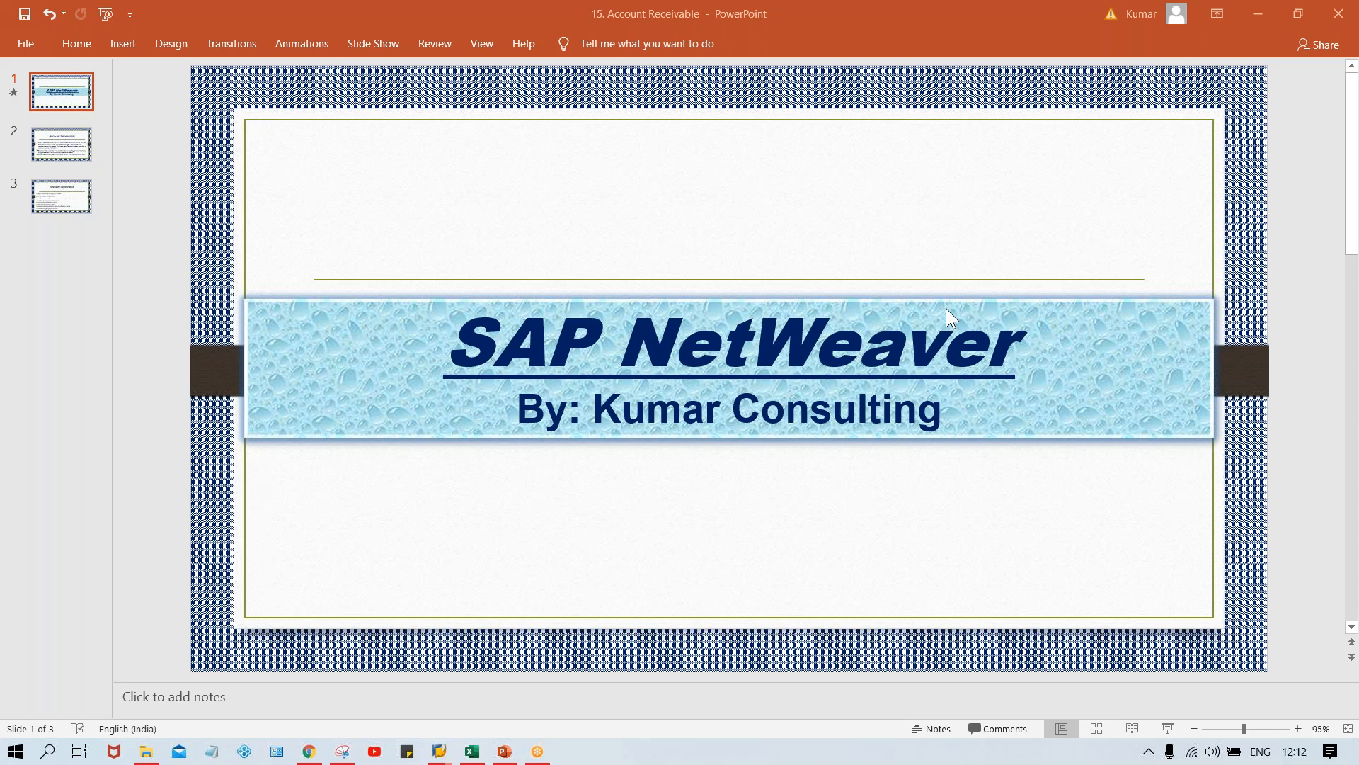
mouse_move(1051, 340)
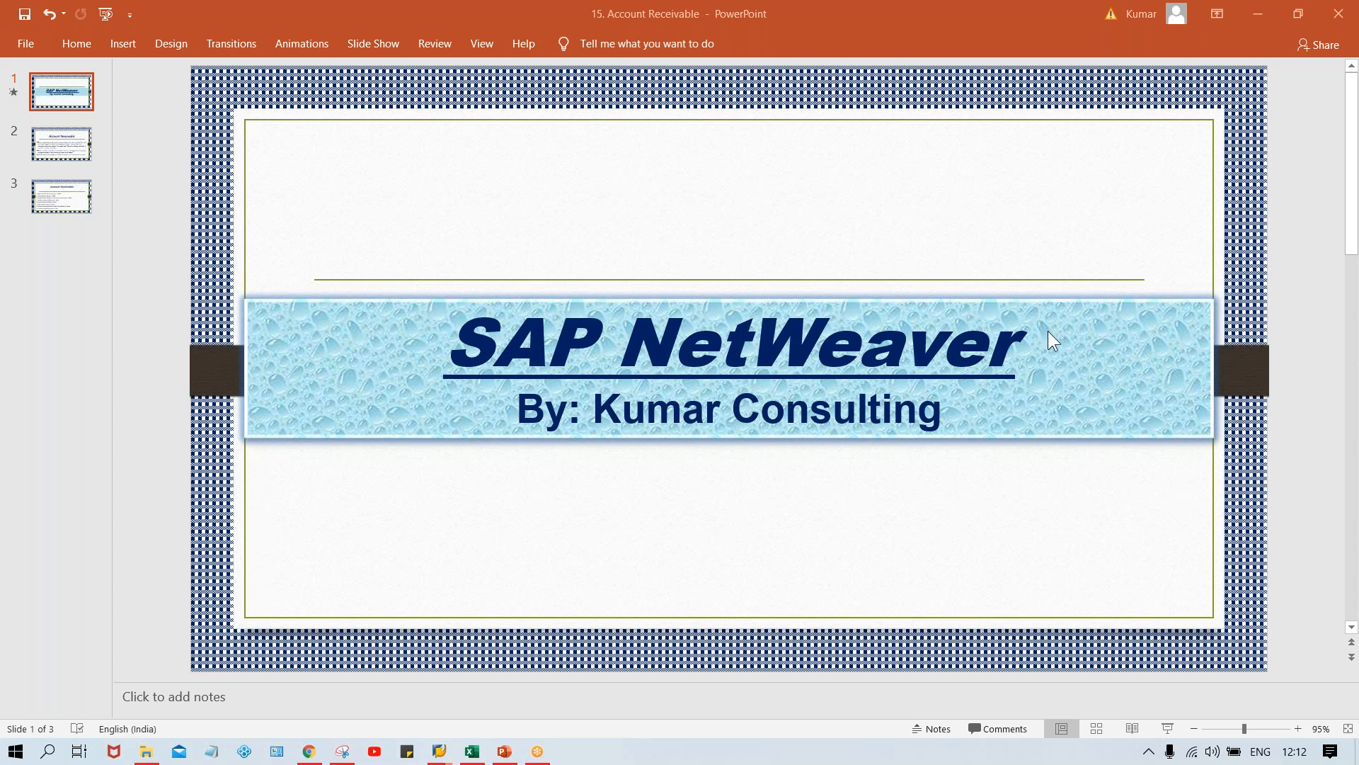
mouse_move(742, 119)
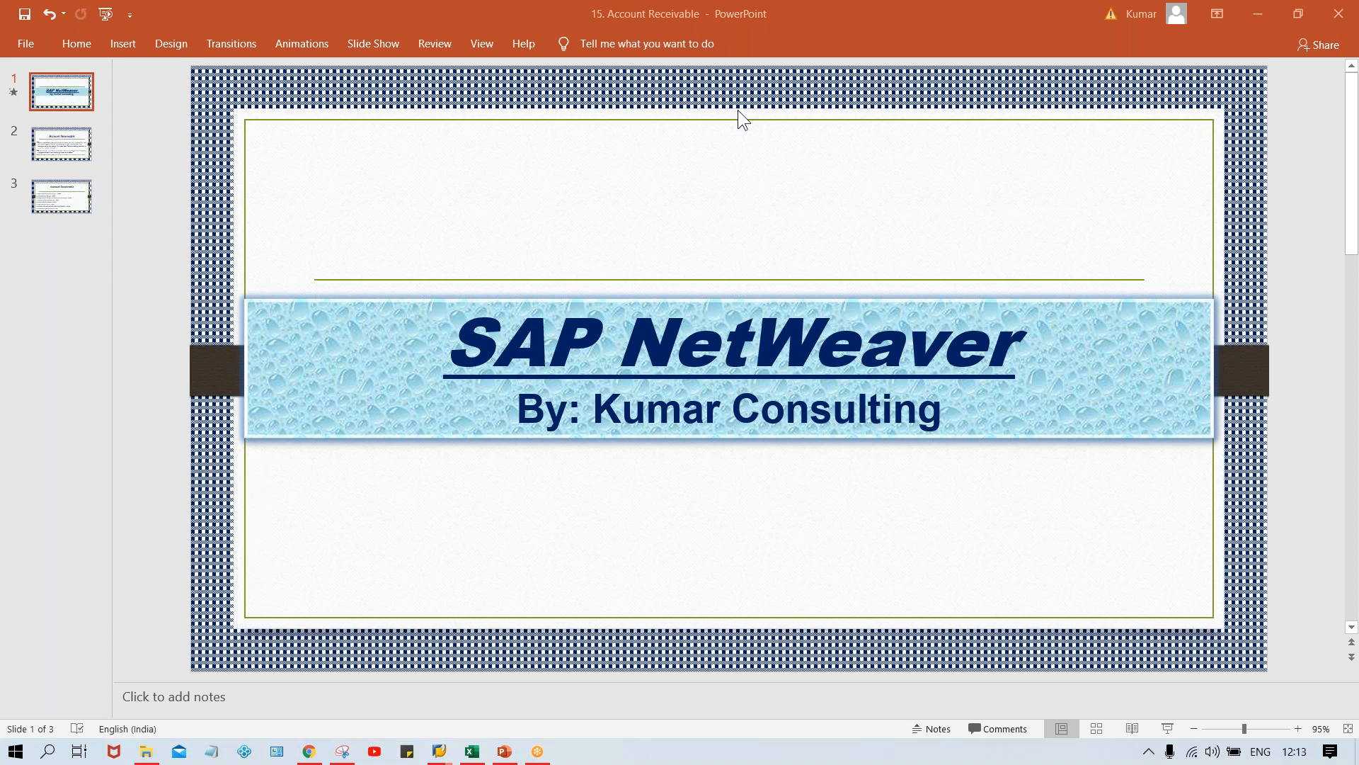
mouse_move(945, 355)
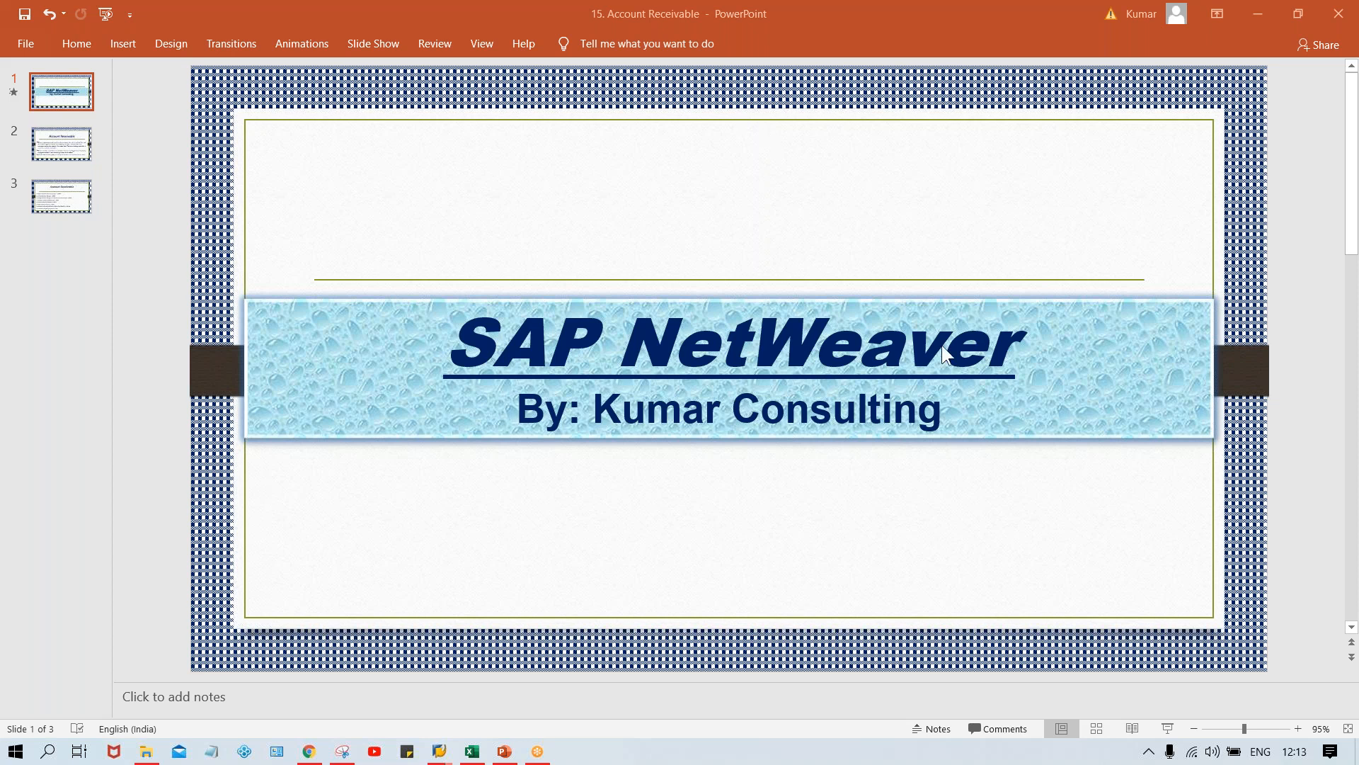
mouse_move(858, 274)
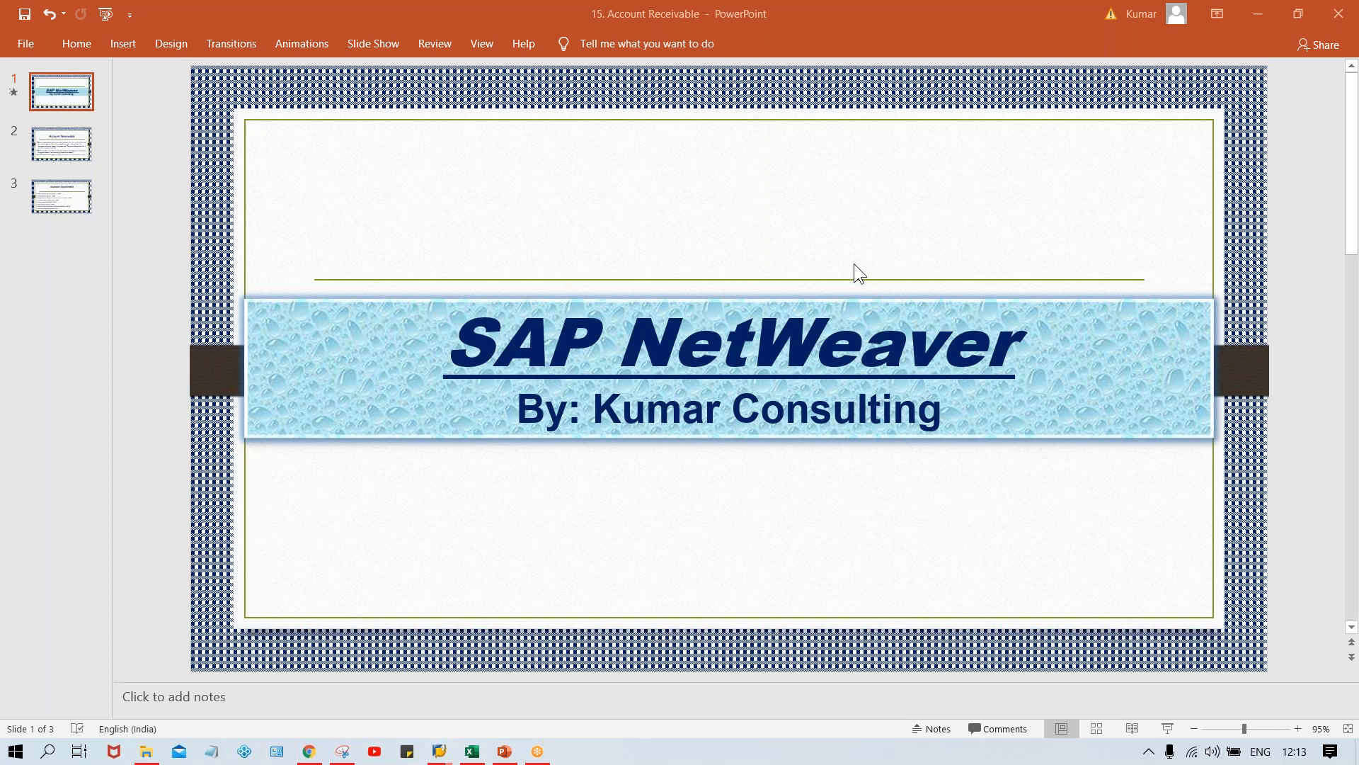
mouse_move(965, 328)
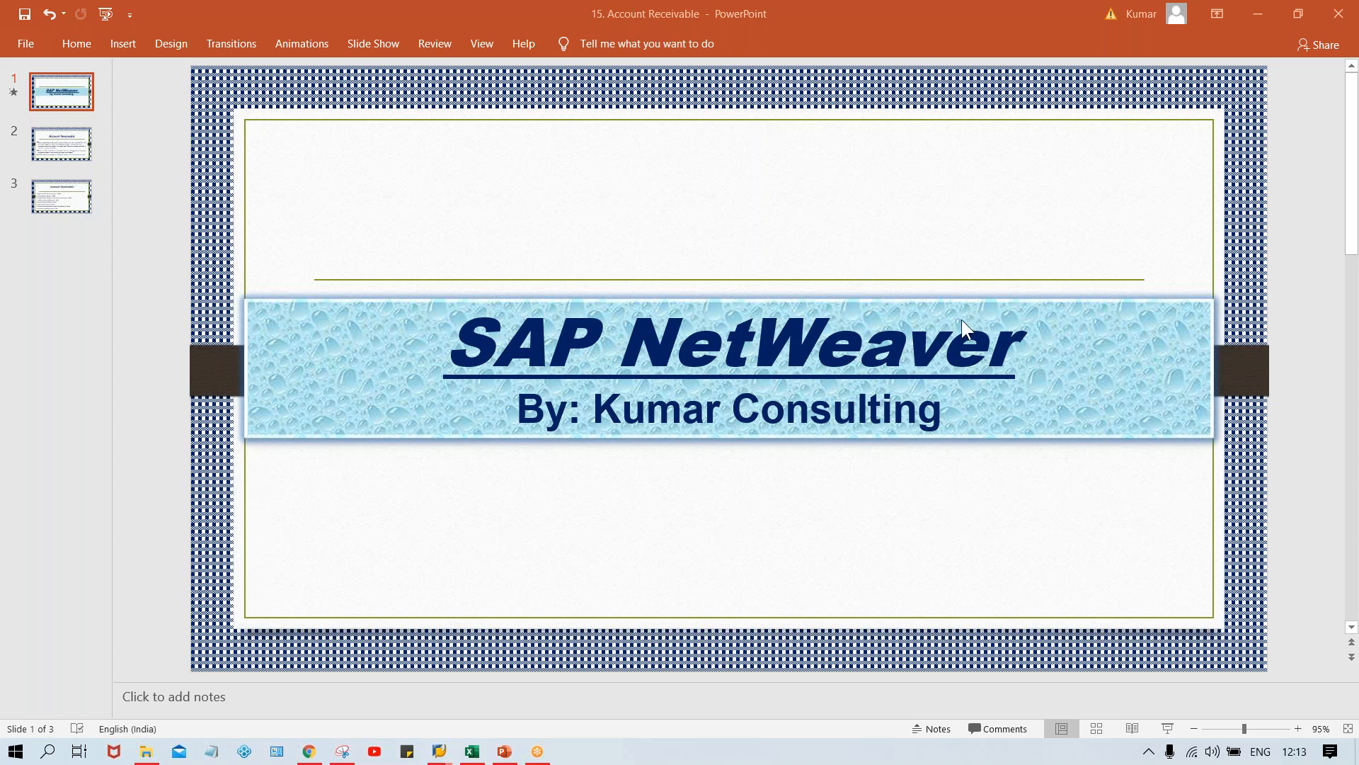
mouse_move(447, 751)
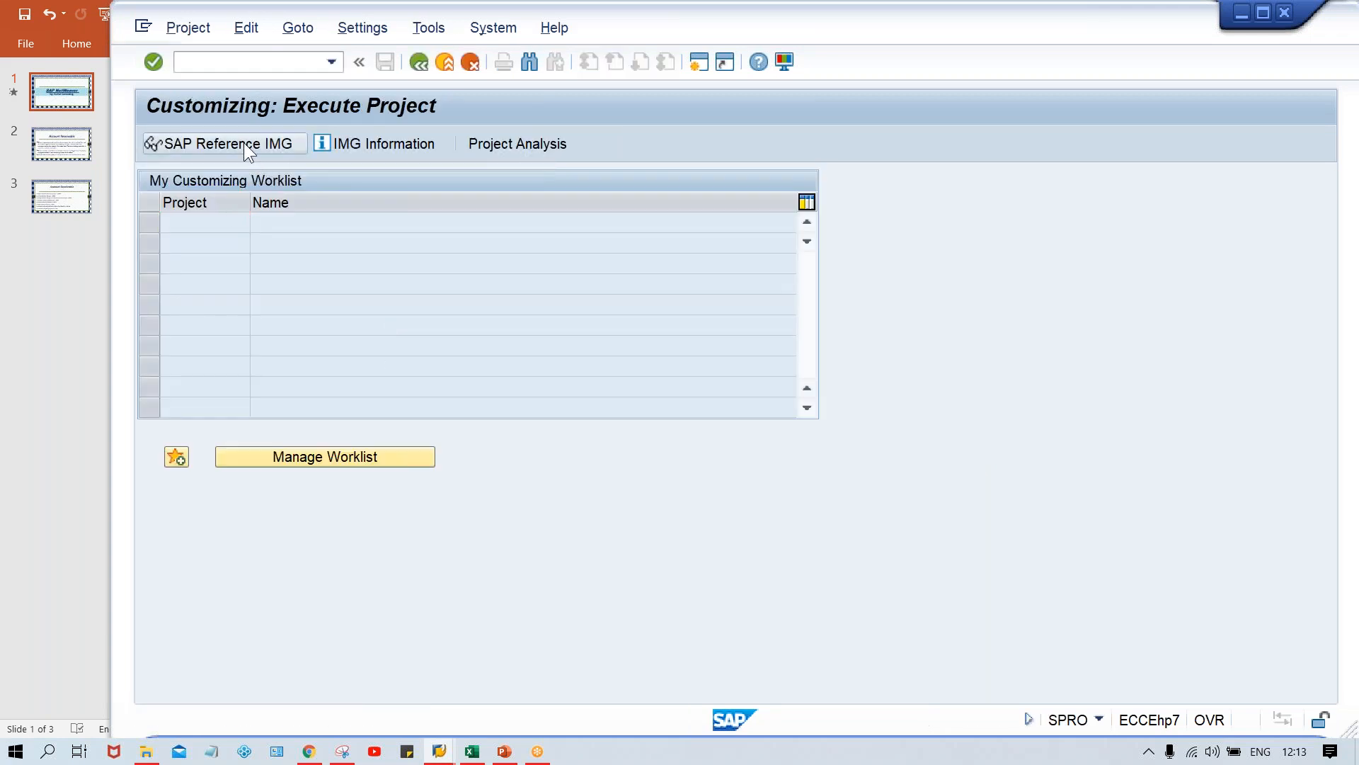
Run Set Decimal Places for Currencies under SAP NetWeaver > General settings > Currencies, accepting the warnings
click(224, 143)
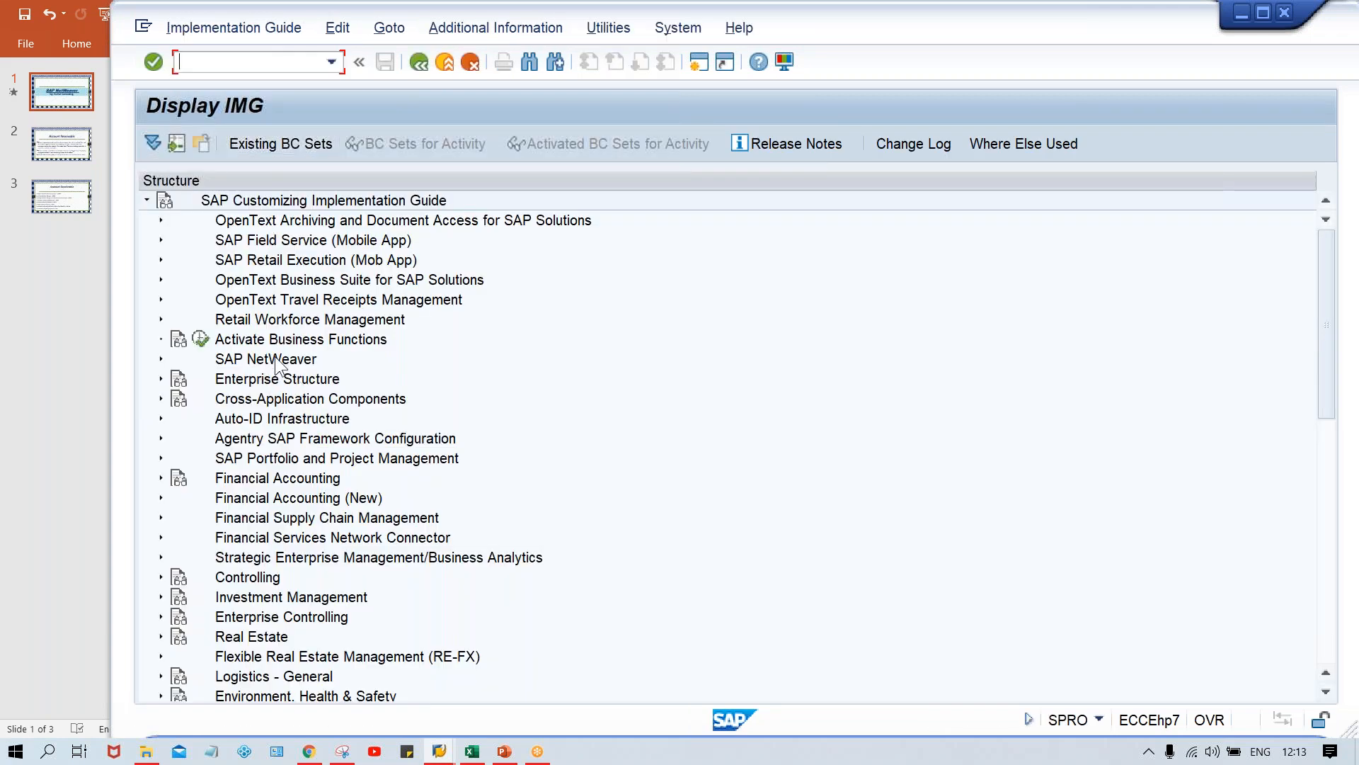
click(162, 359)
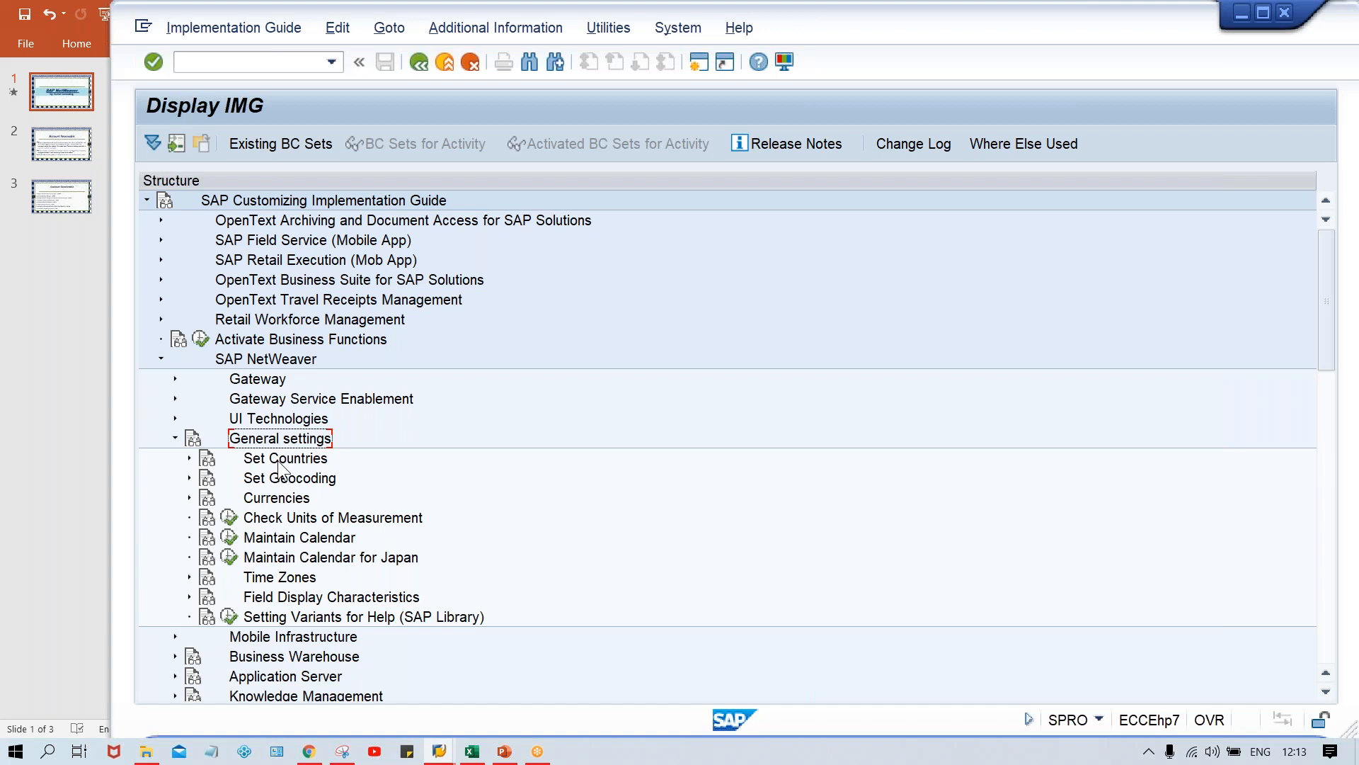
mouse_move(293, 509)
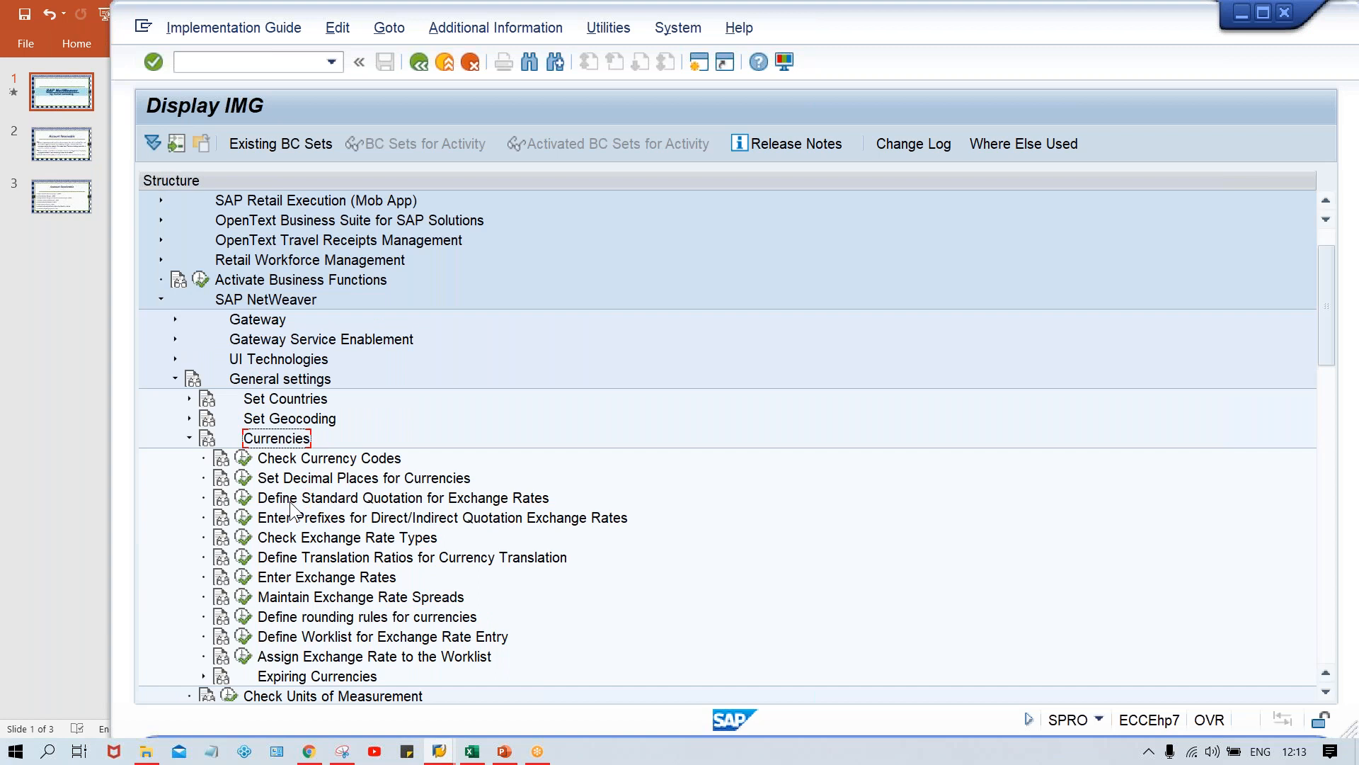
click(329, 458)
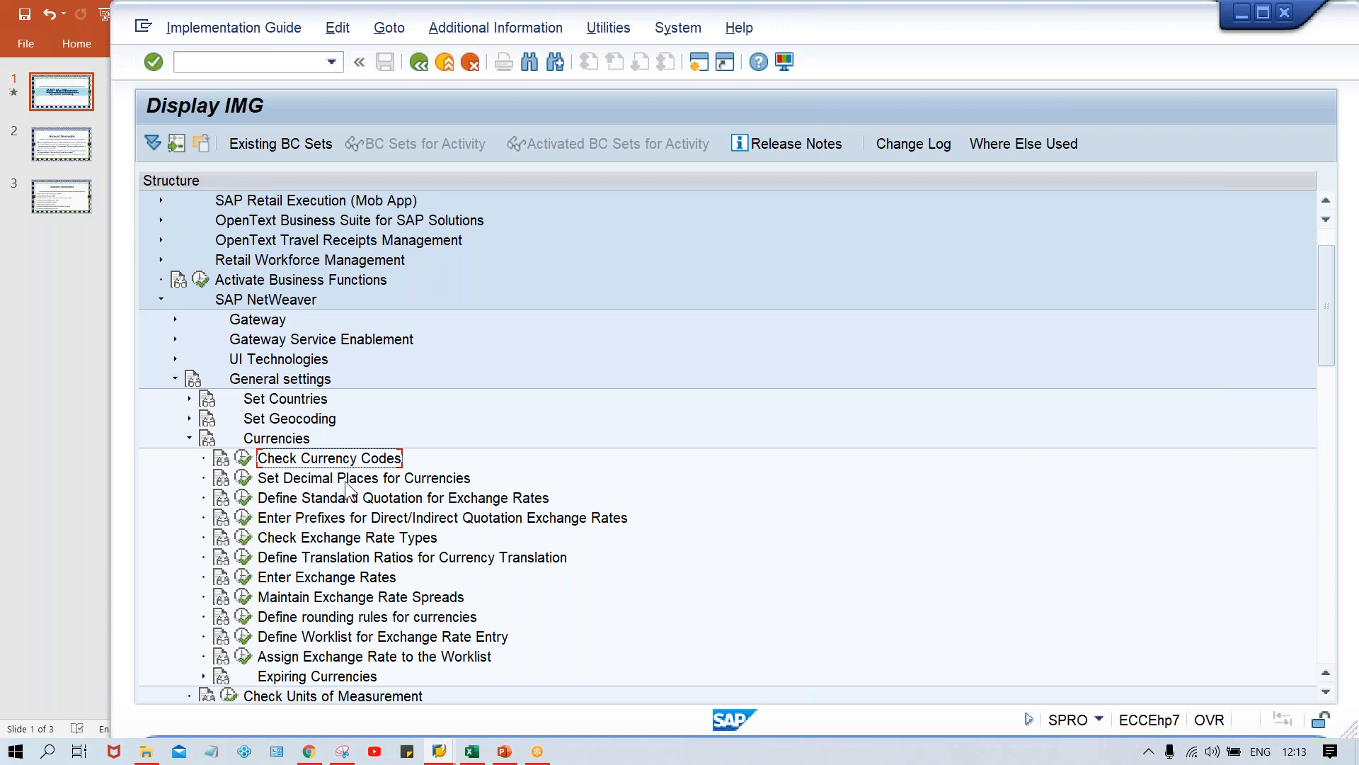
mouse_move(327, 491)
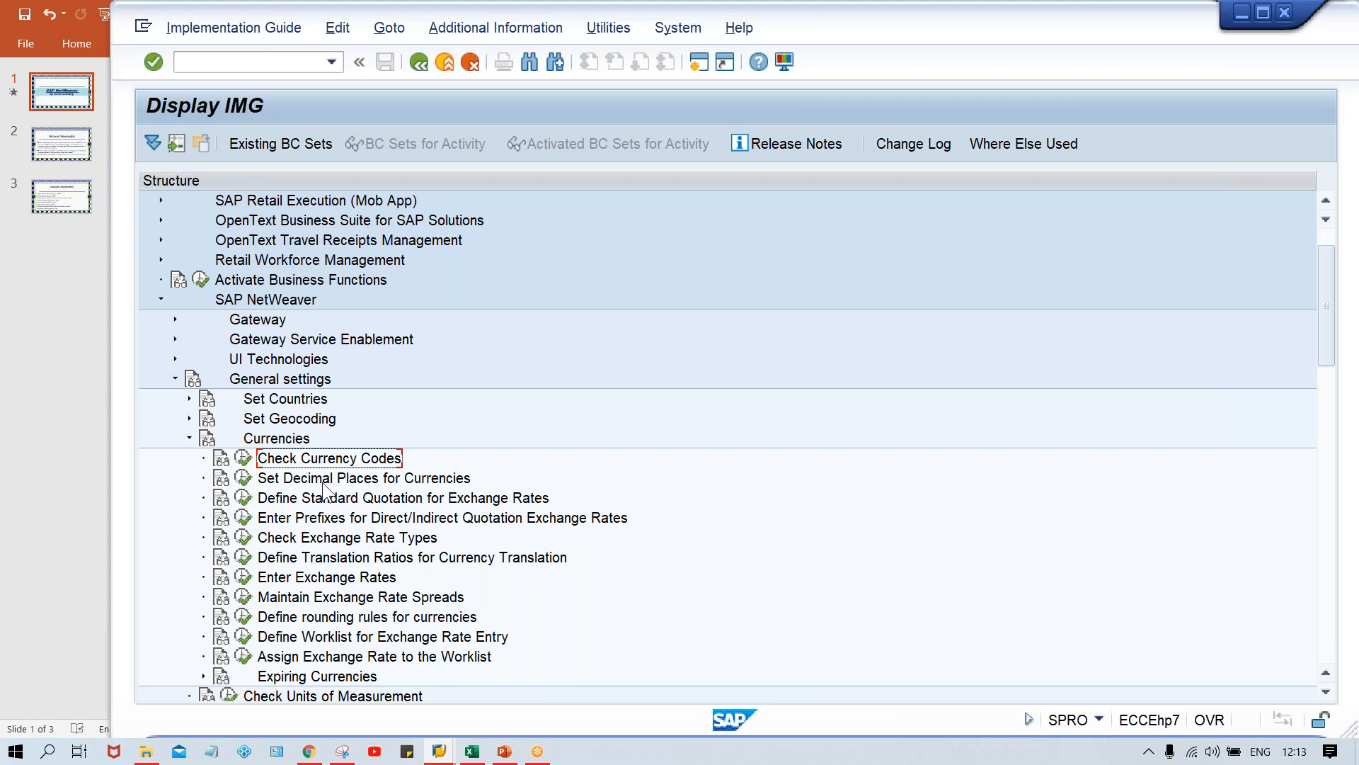
click(363, 478)
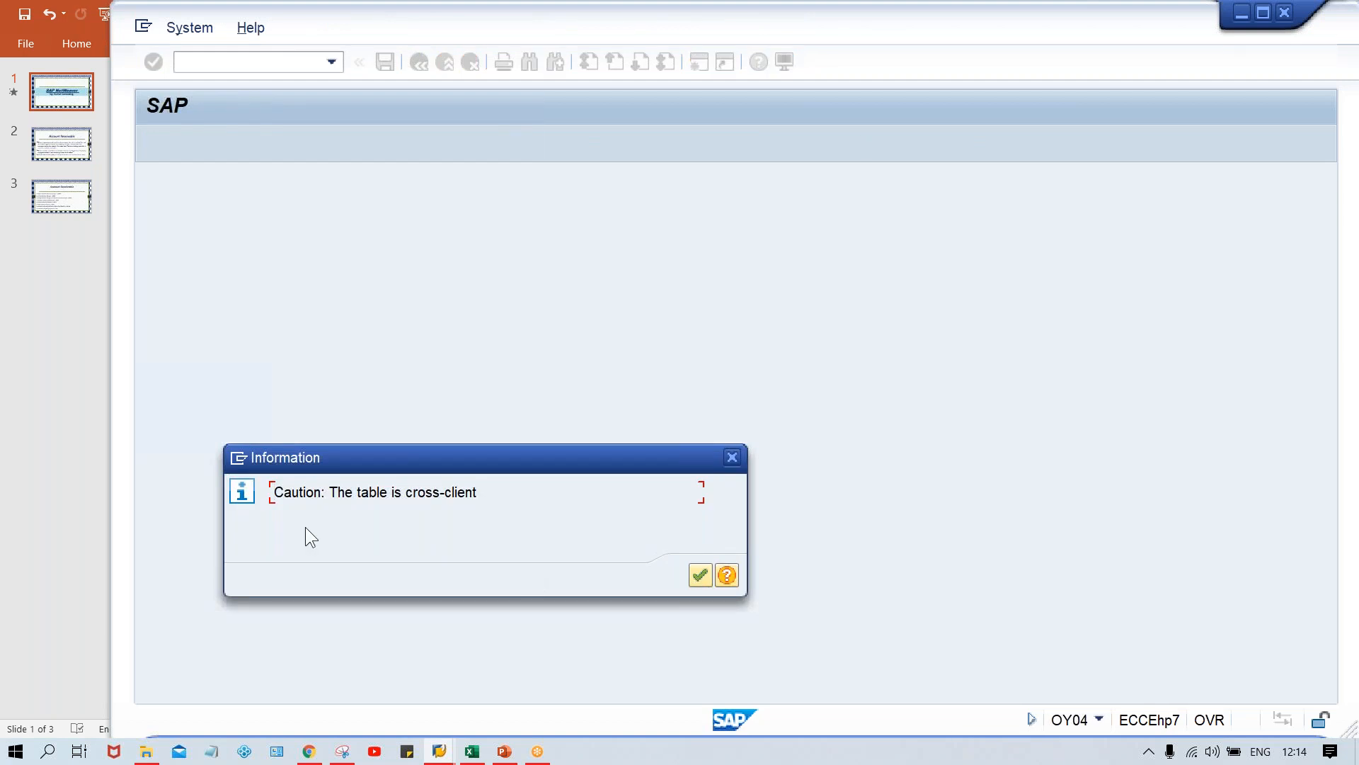
click(699, 574)
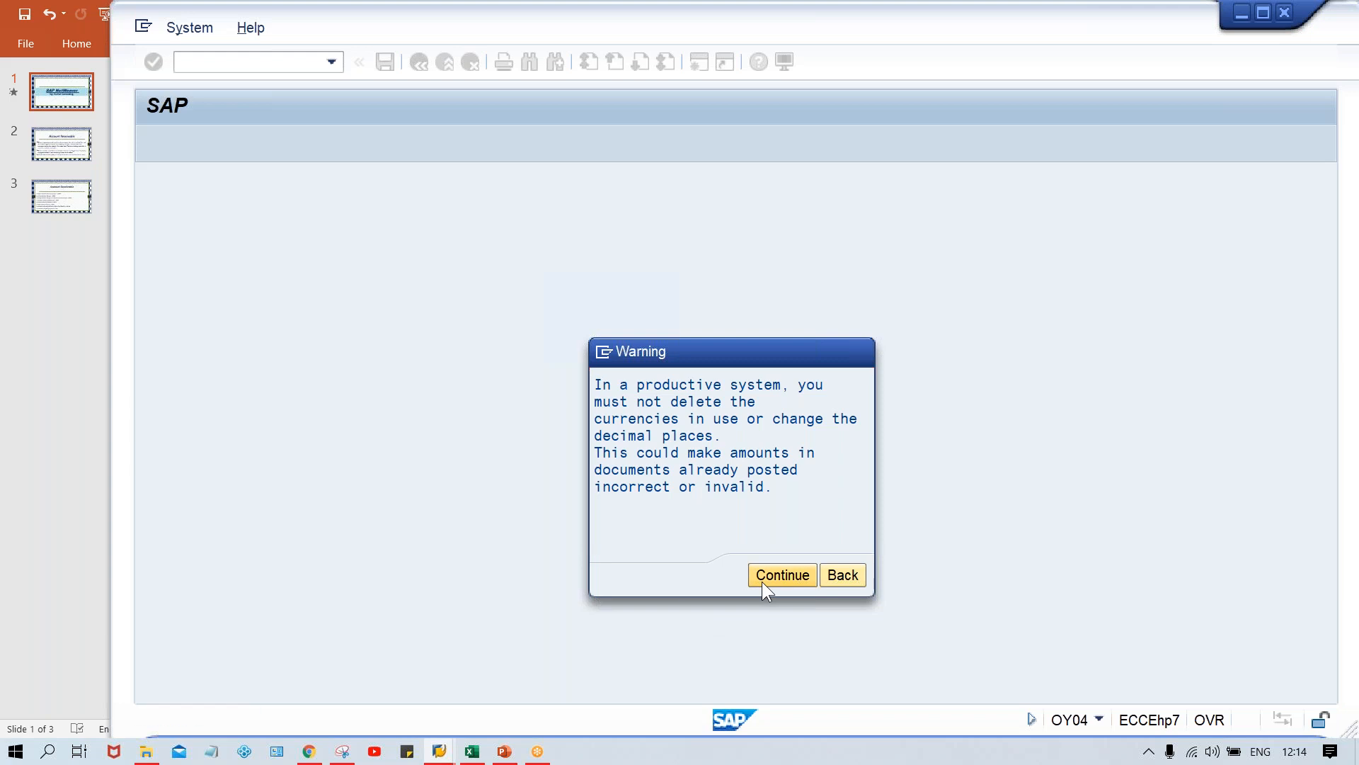
click(781, 575)
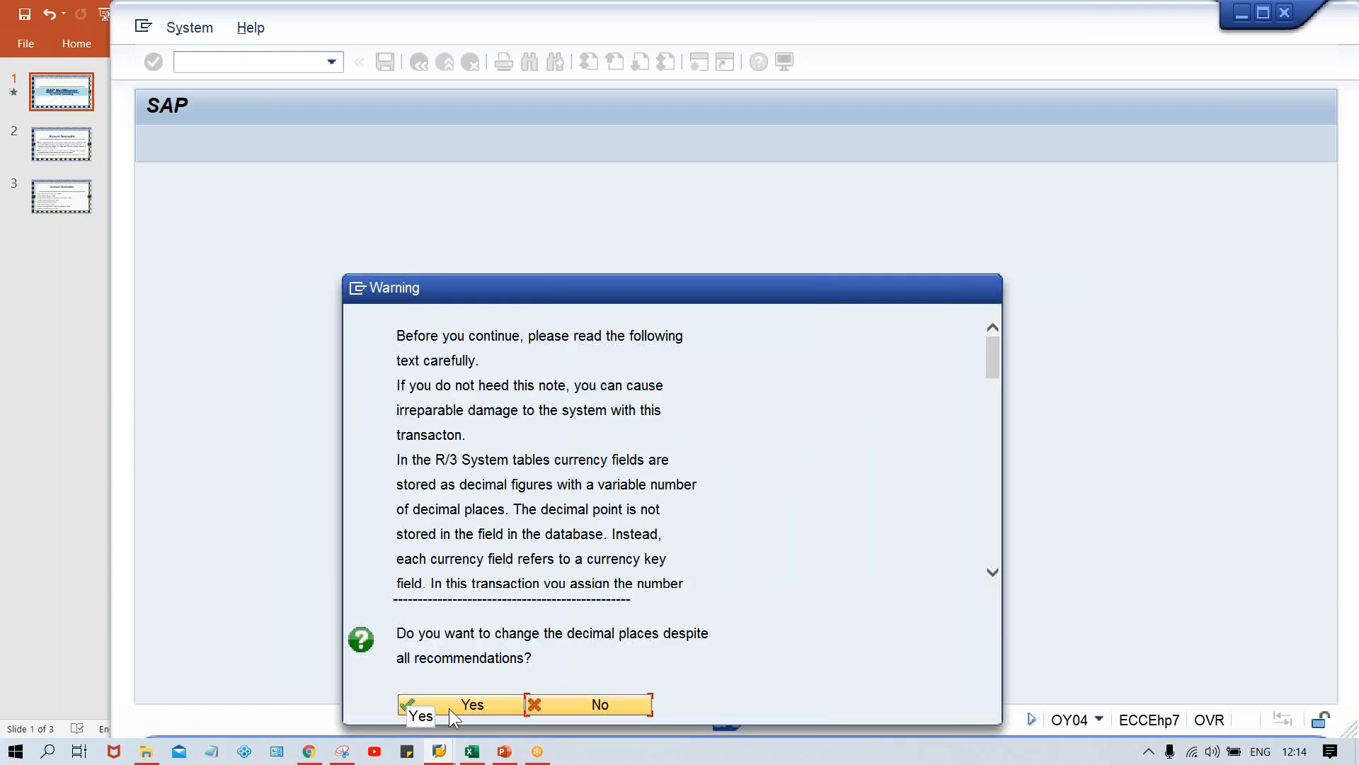
click(458, 704)
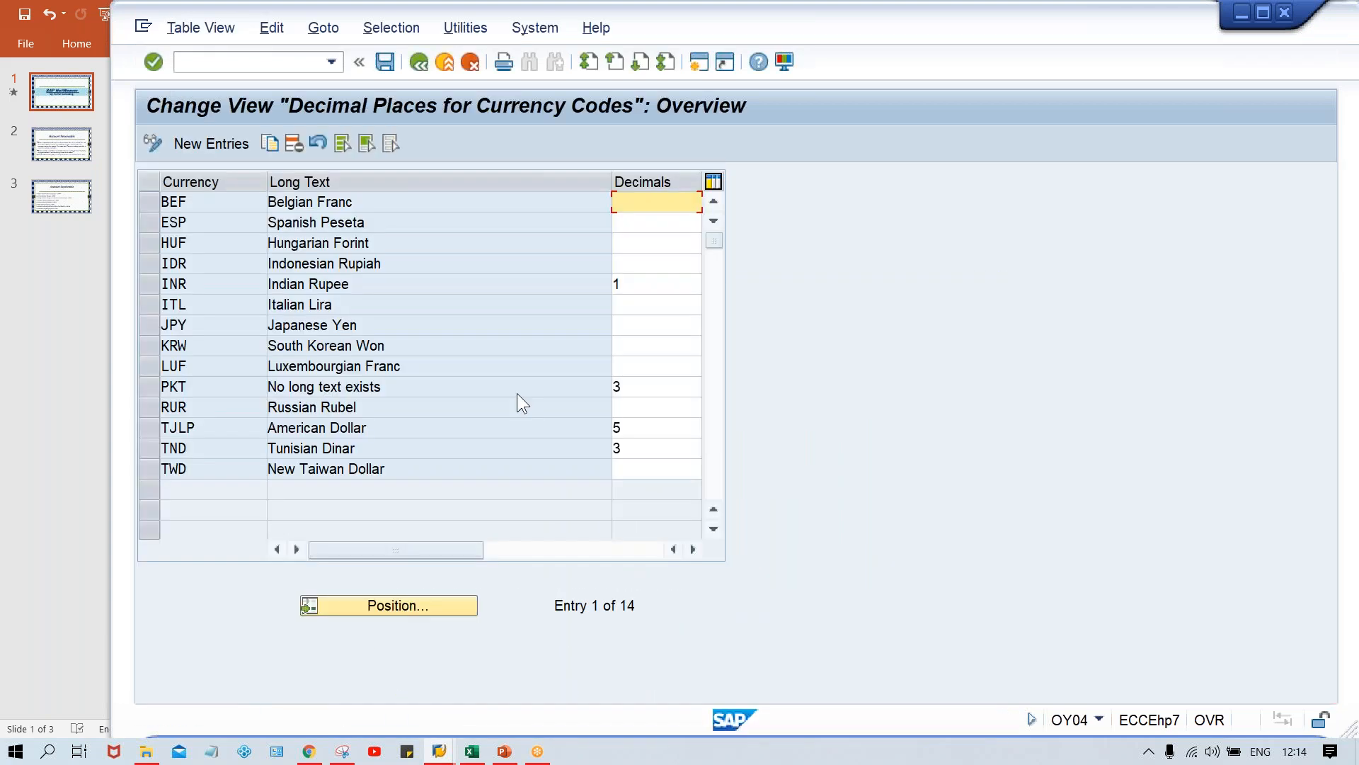
mouse_move(169, 295)
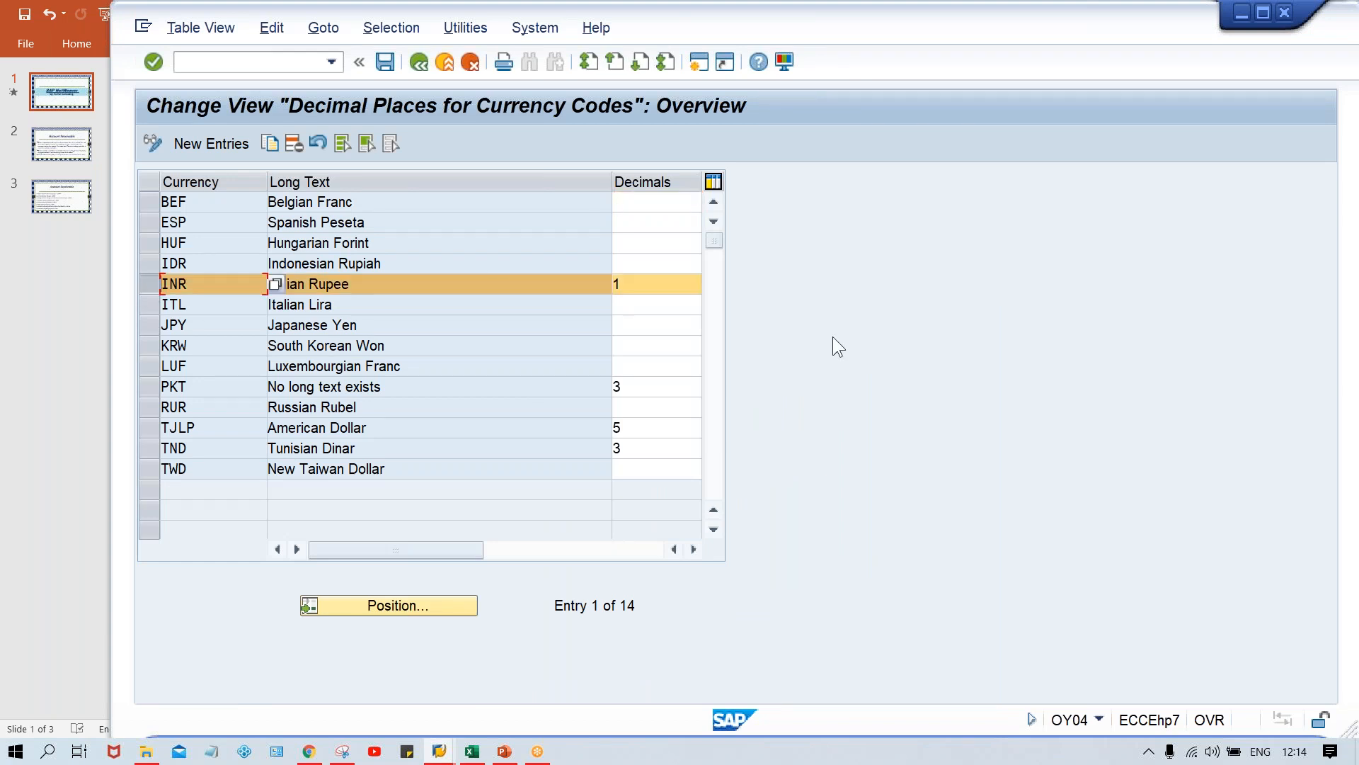
Select the Indian Rupee row, showing 1 decimal, in the Decimal Places for Currency Codes overview
click(656, 283)
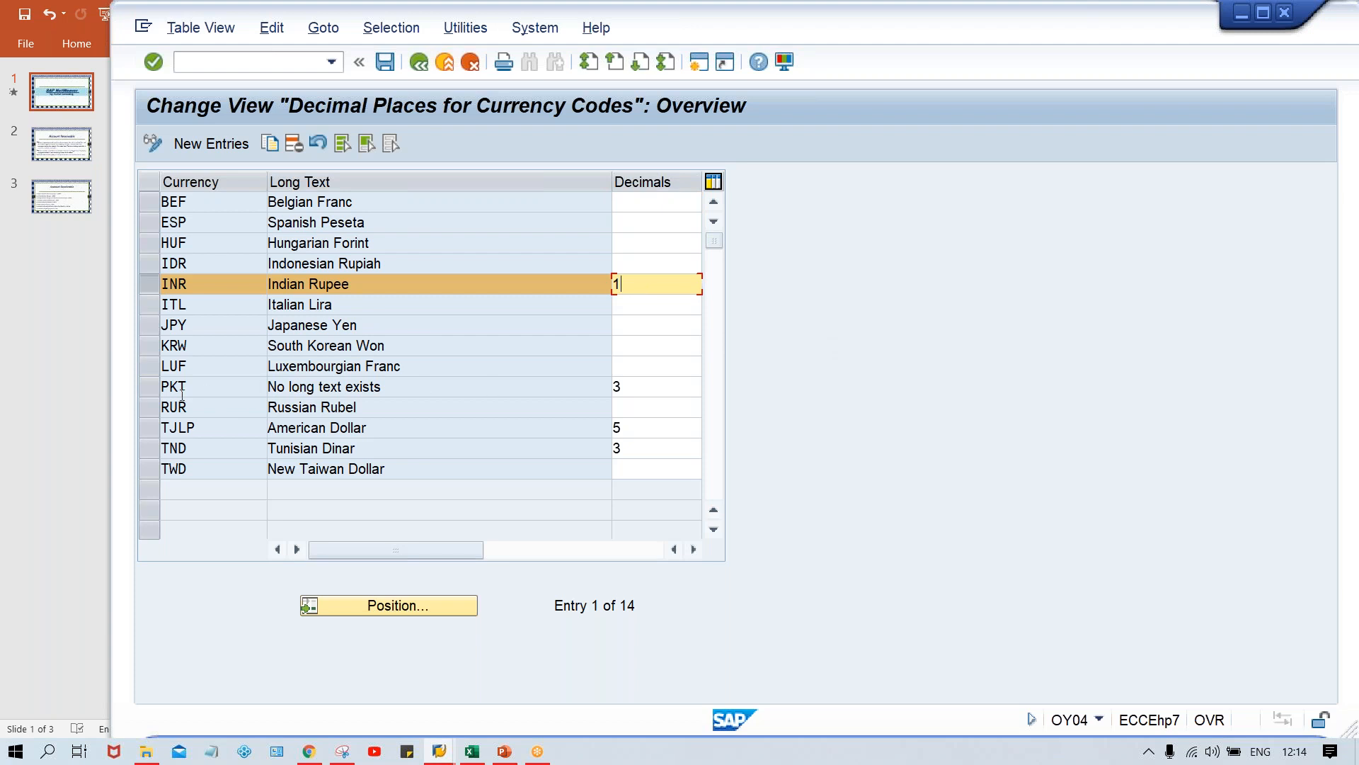
mouse_move(636, 463)
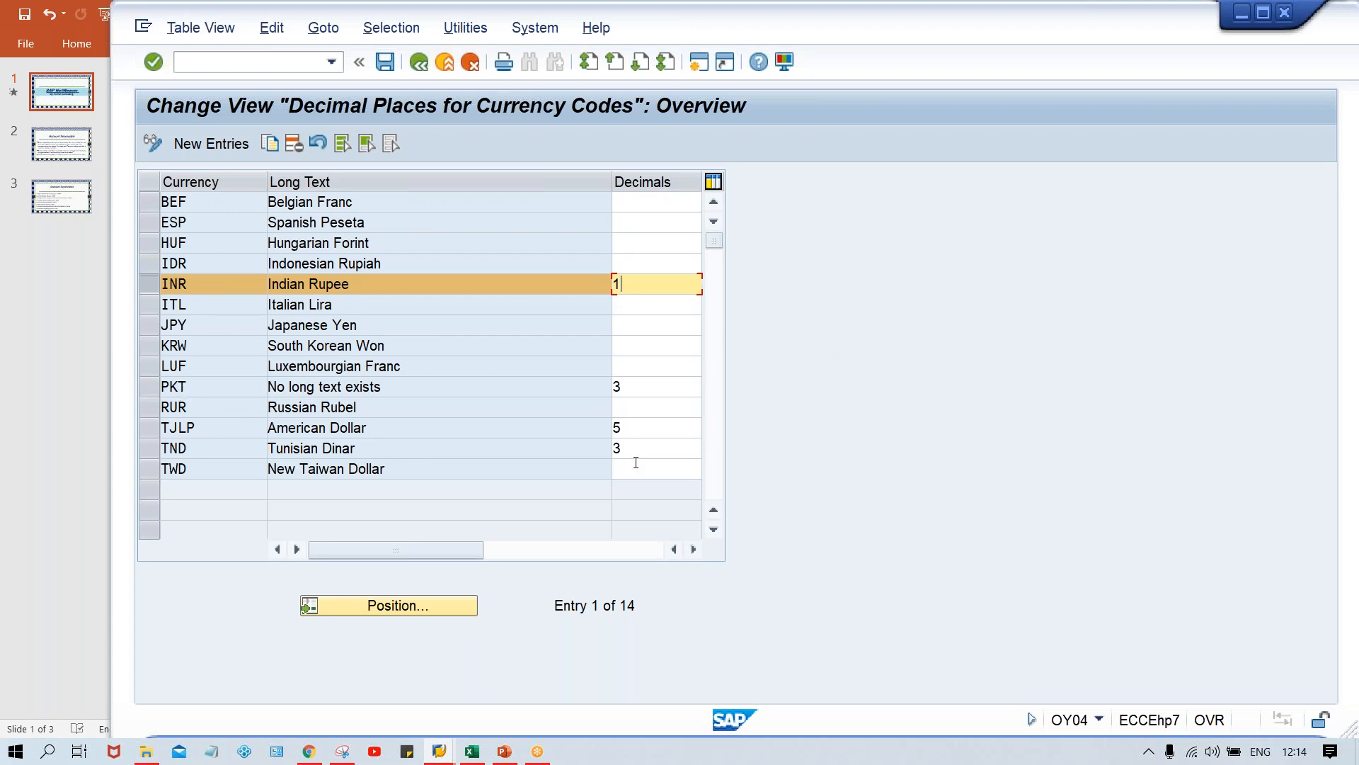
mouse_move(632, 288)
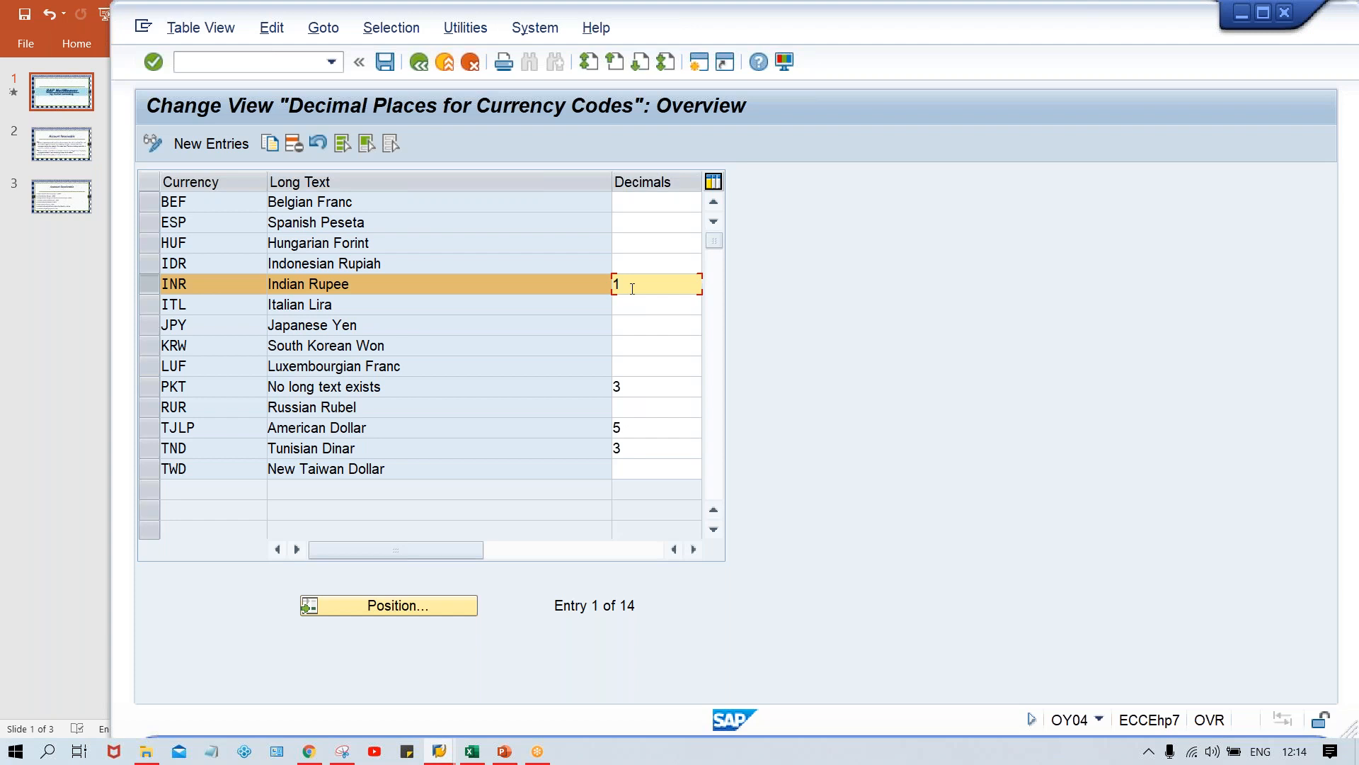
mouse_move(566, 635)
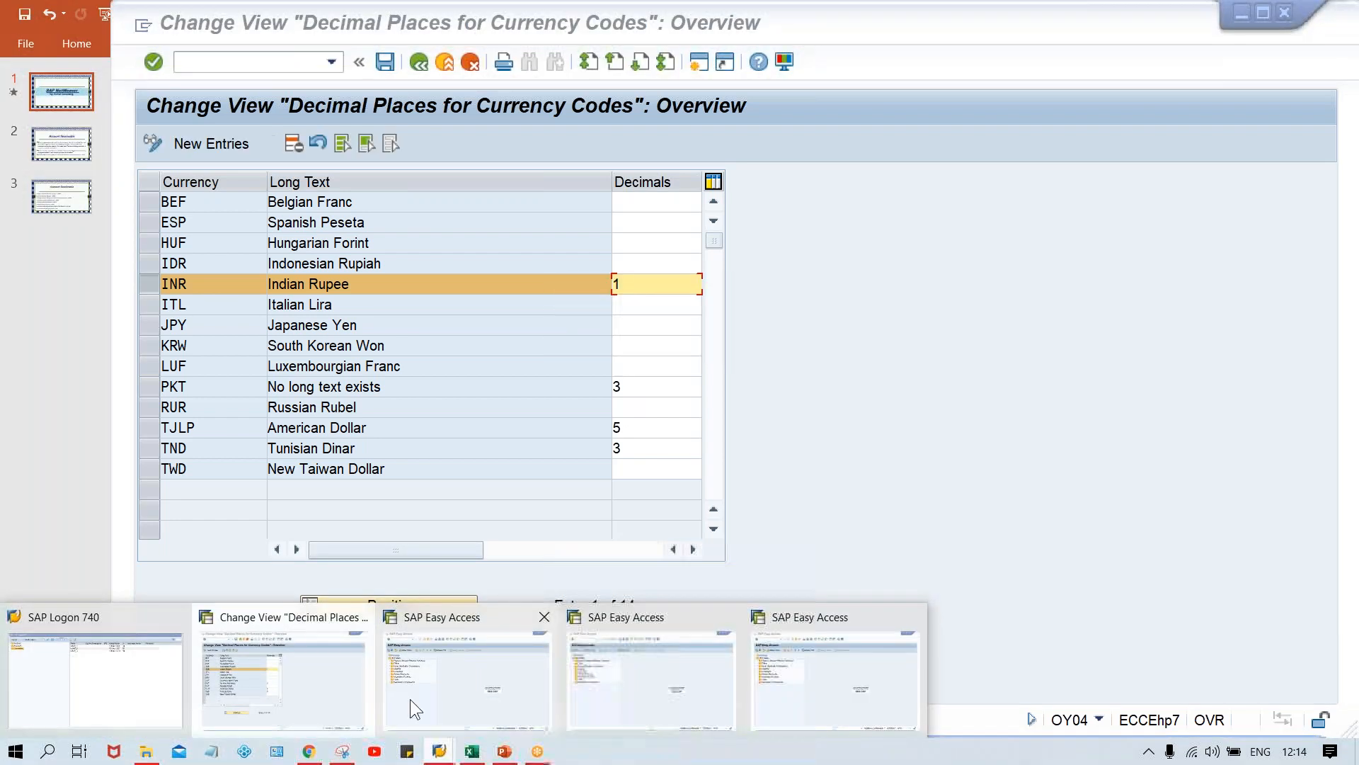
Switch from the decimals table to the other open window via the taskbar
click(466, 676)
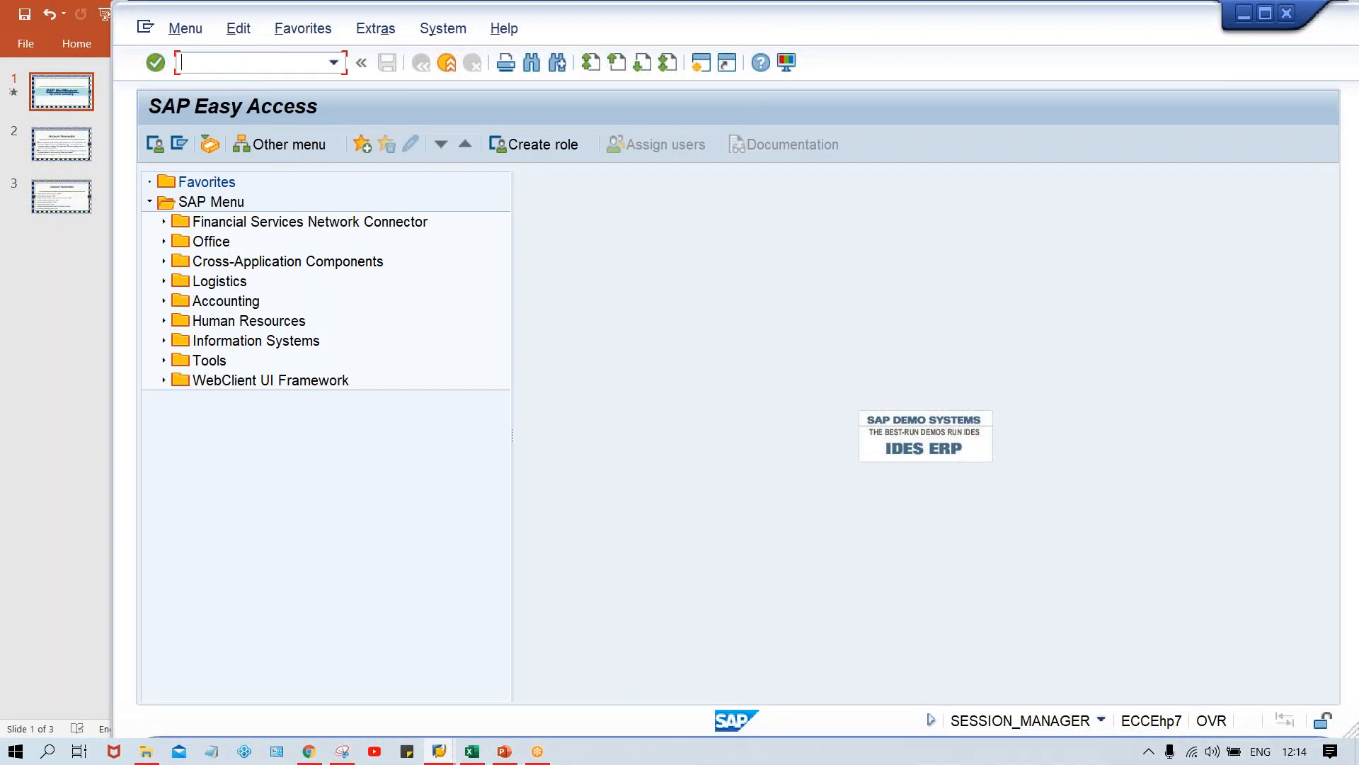
mouse_move(438, 749)
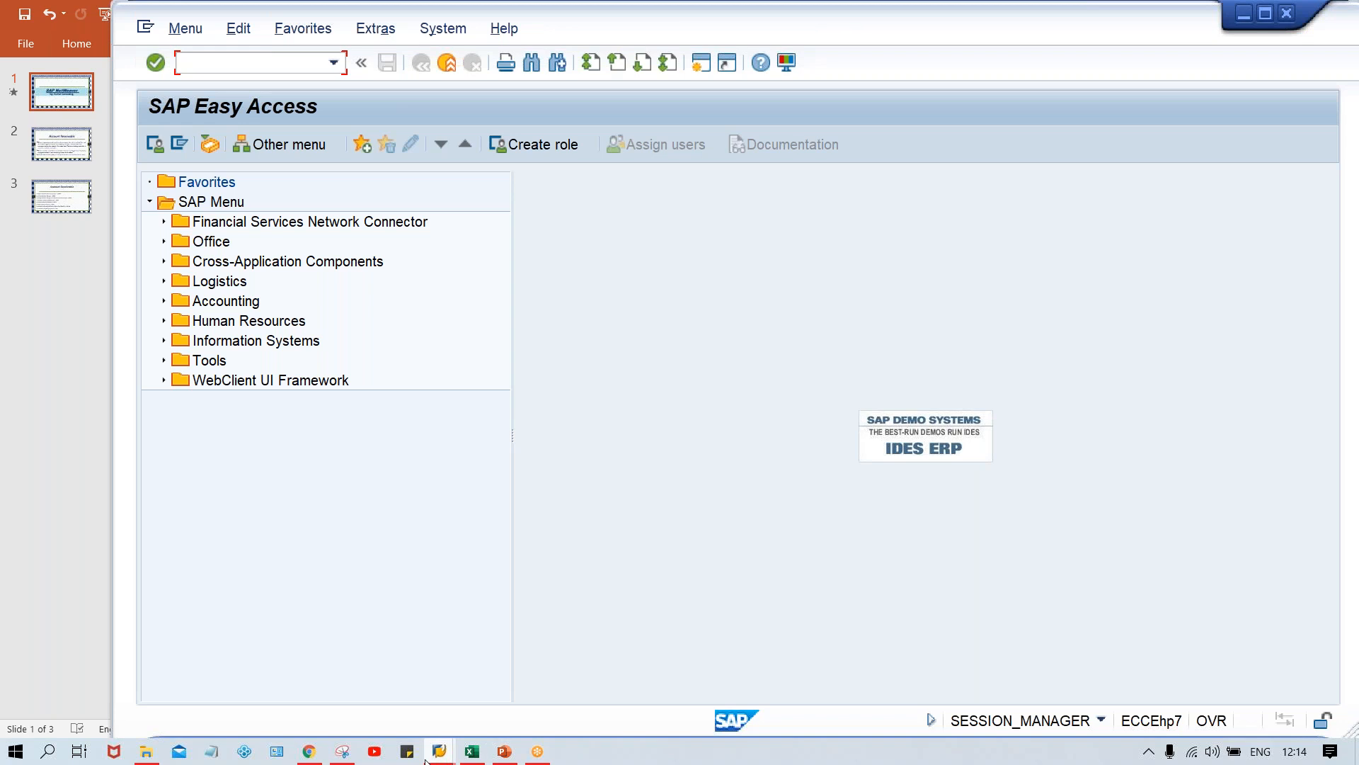
click(471, 750)
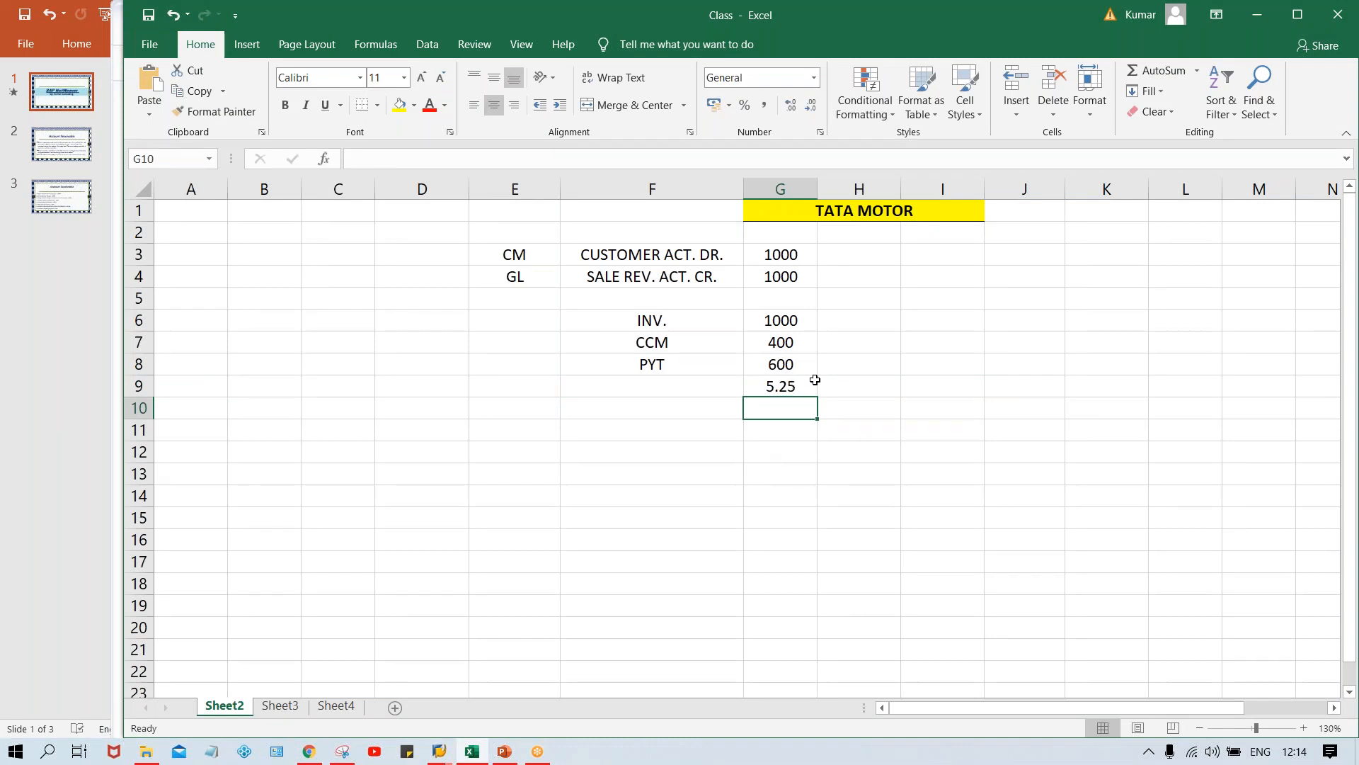
Change cell G9 of the Tata Motors worksheet from 5.25 to 5.2
click(780, 386)
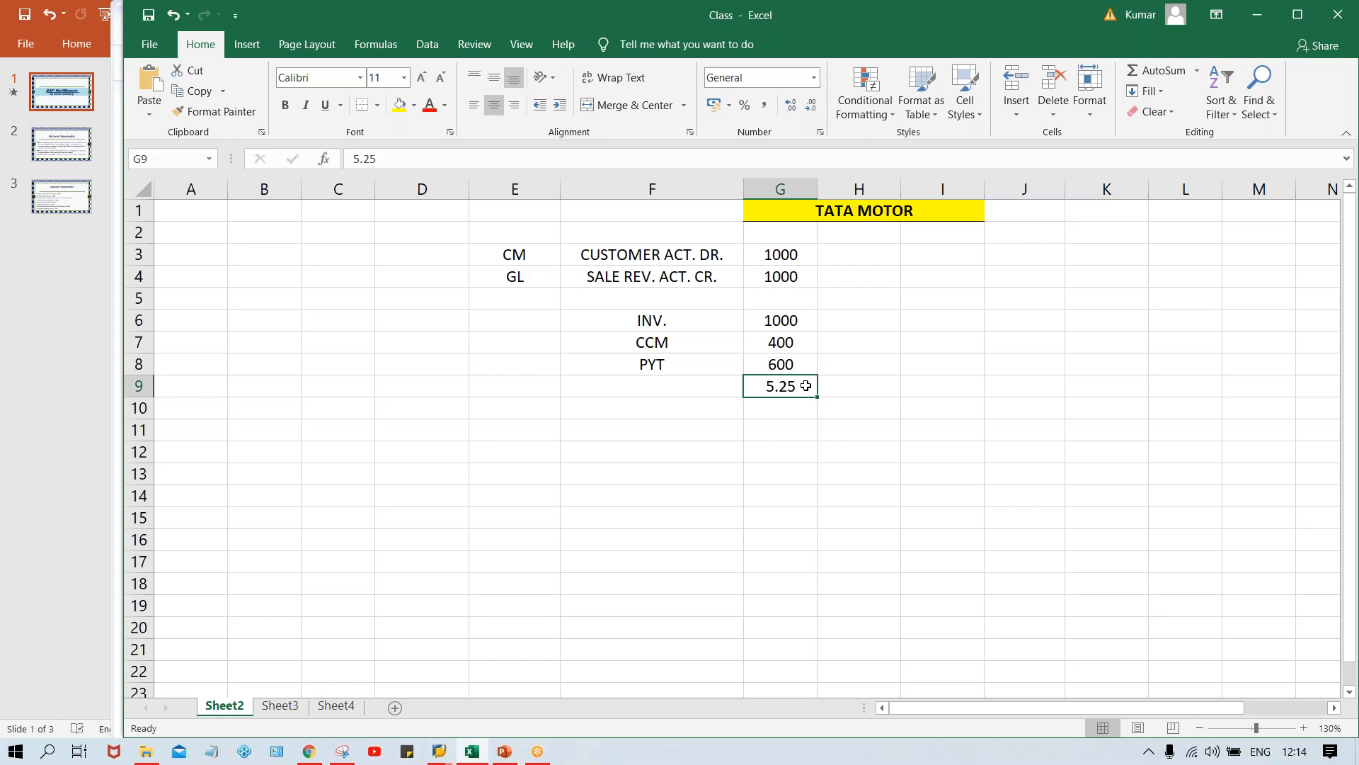
double_click(779, 386)
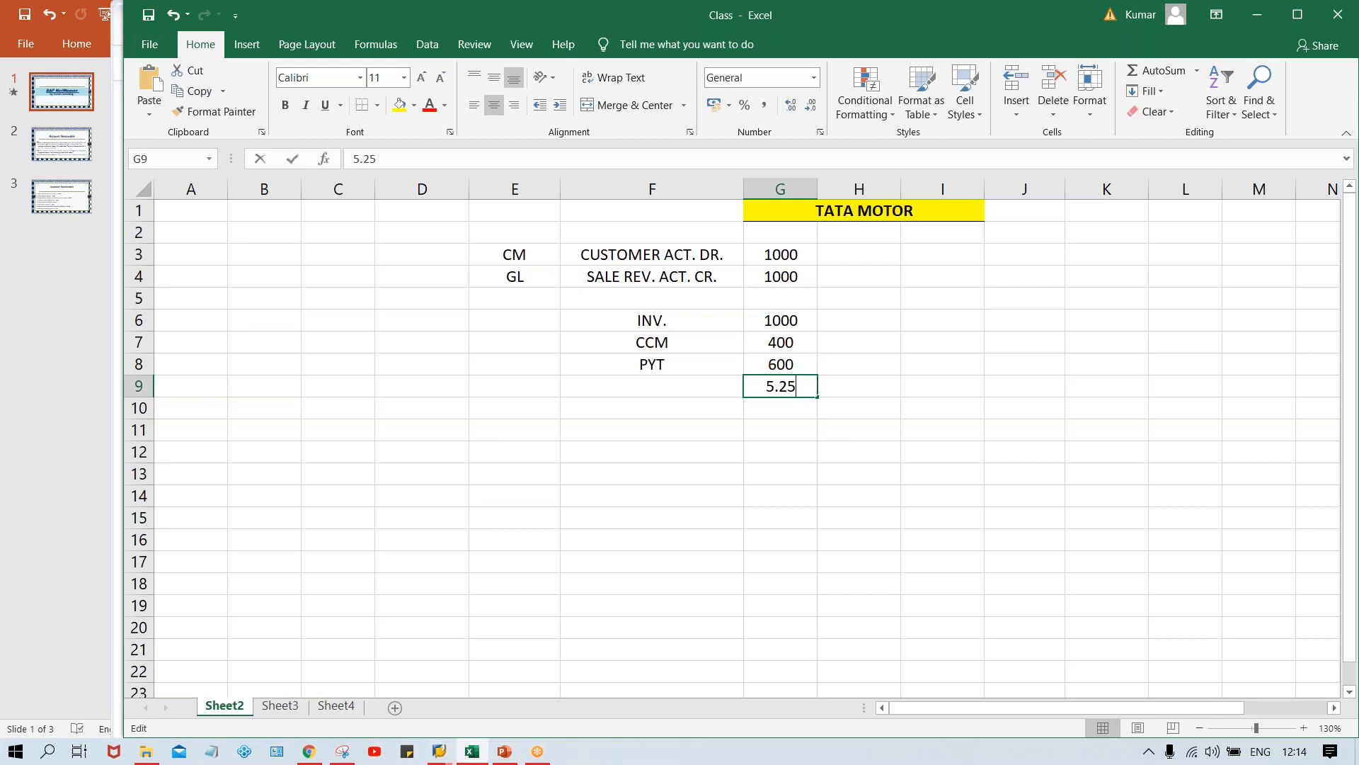
key(Return)
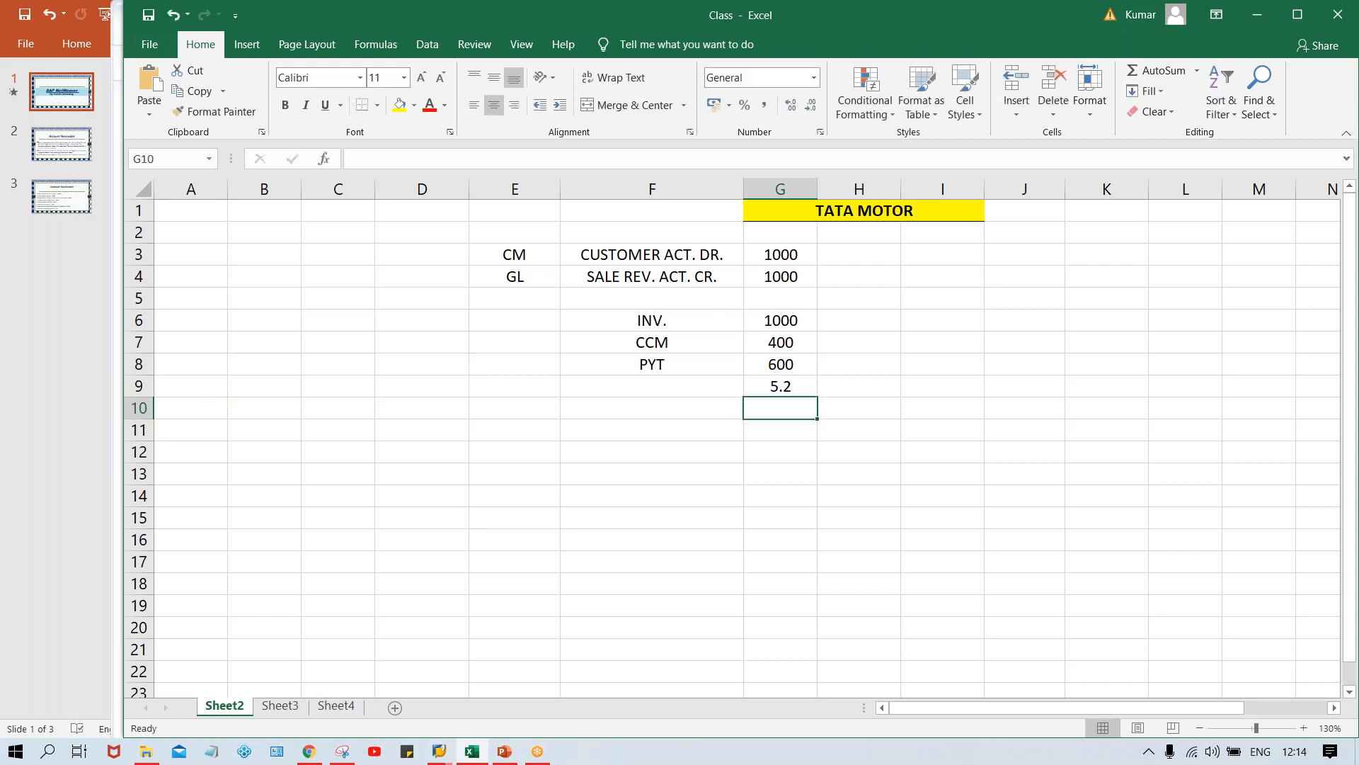
key(alt+tab)
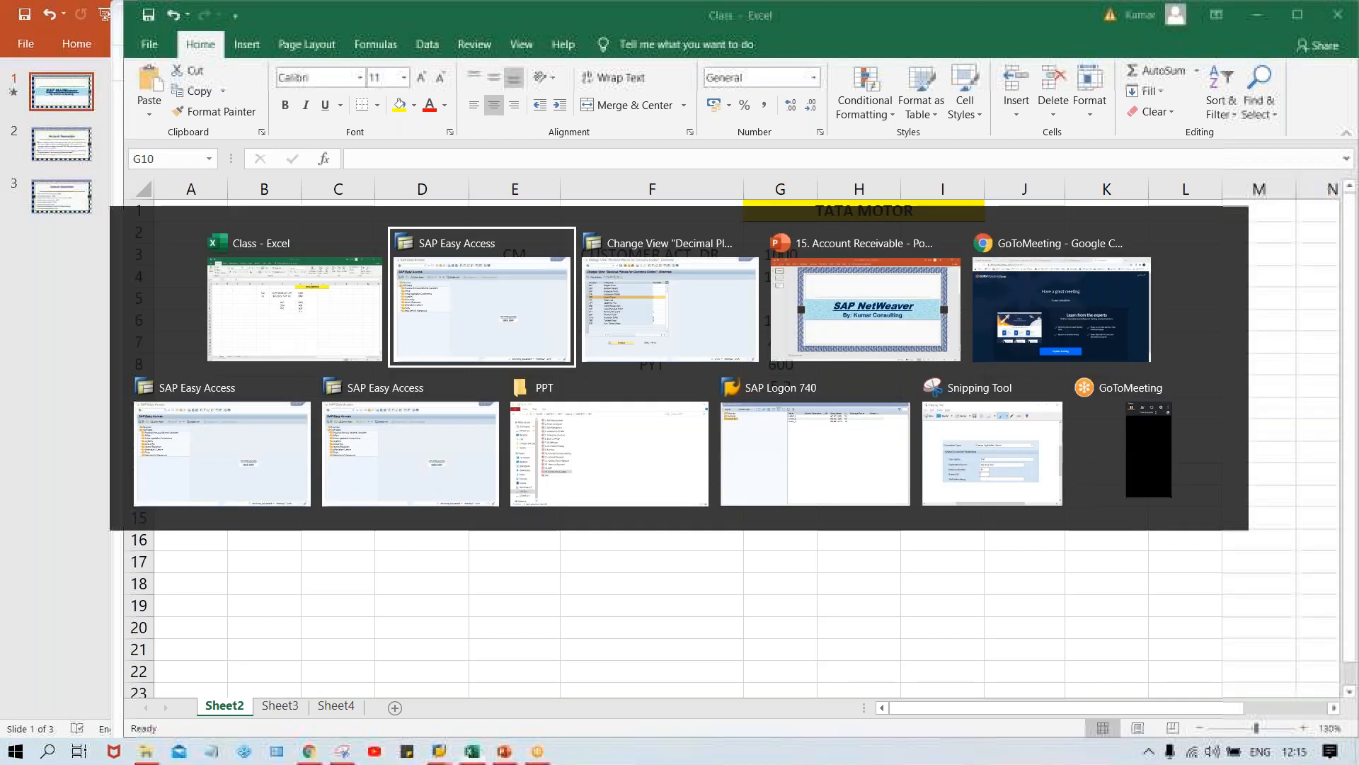
Enter 1000 as the INR amount on customer 100232's invoice
click(482, 294)
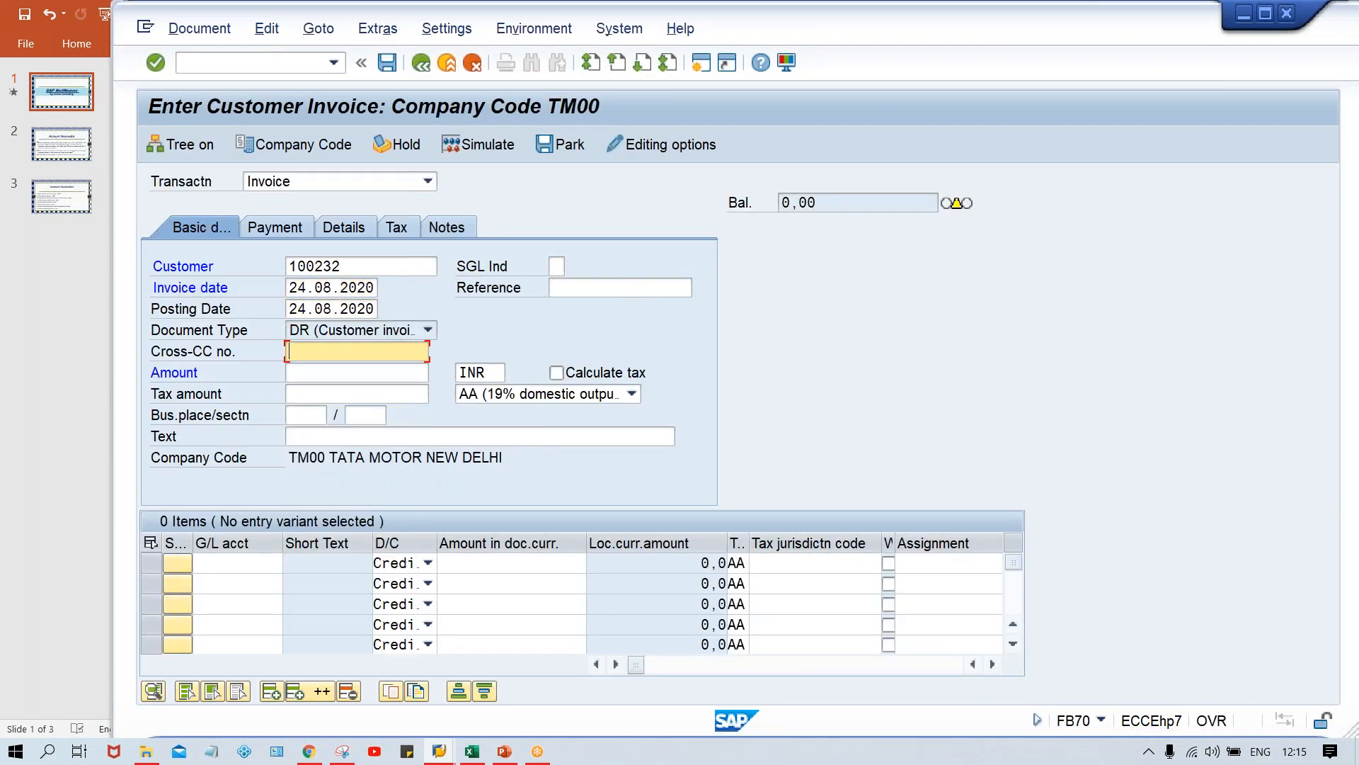
text(1000)
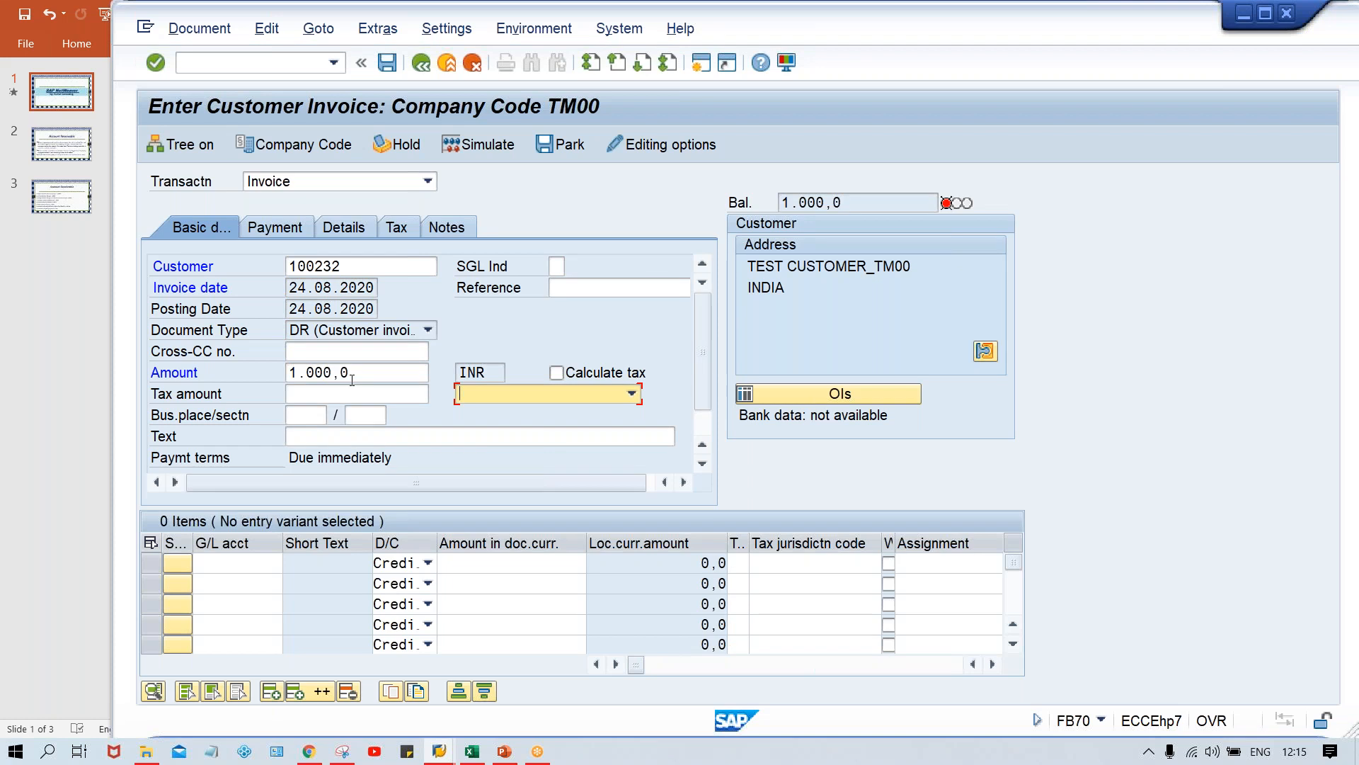
click(356, 371)
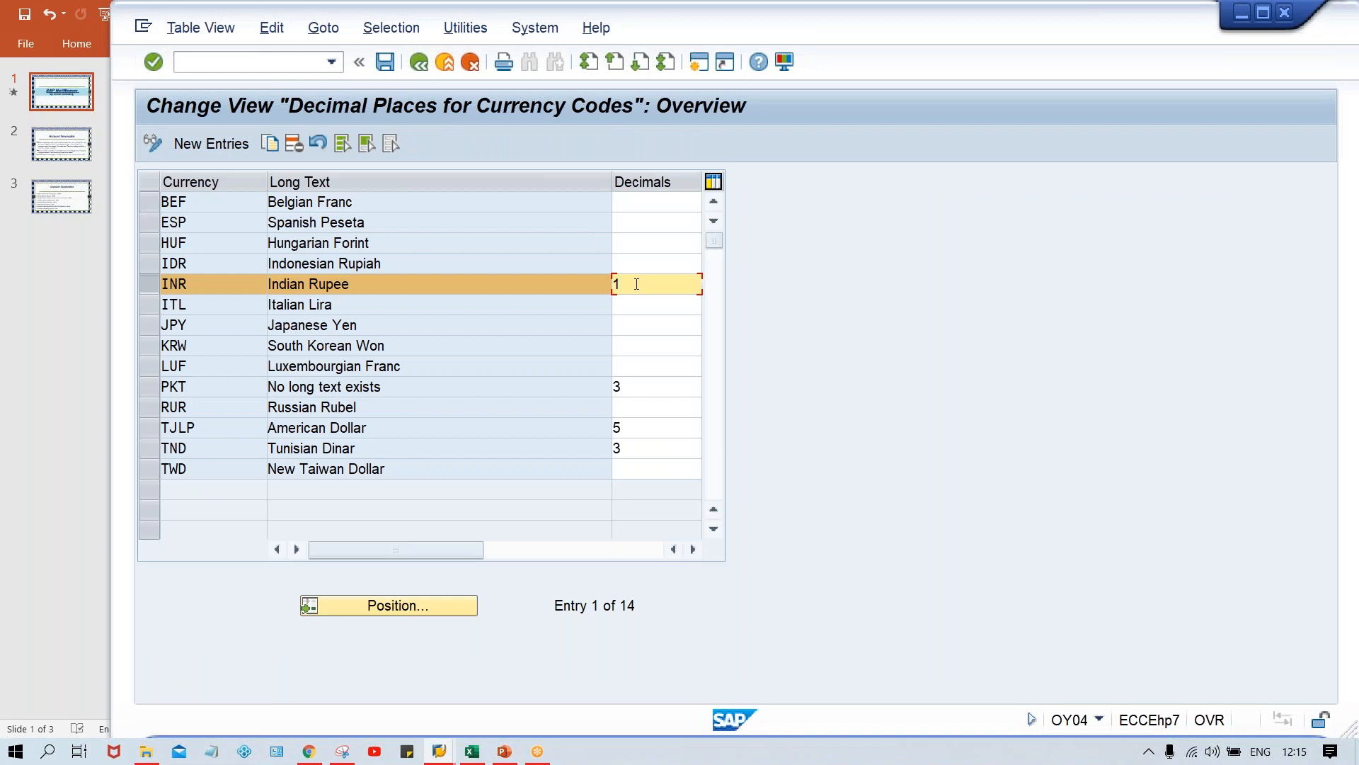
Change the Indian Rupee decimals value from 1 to 4
text(2)
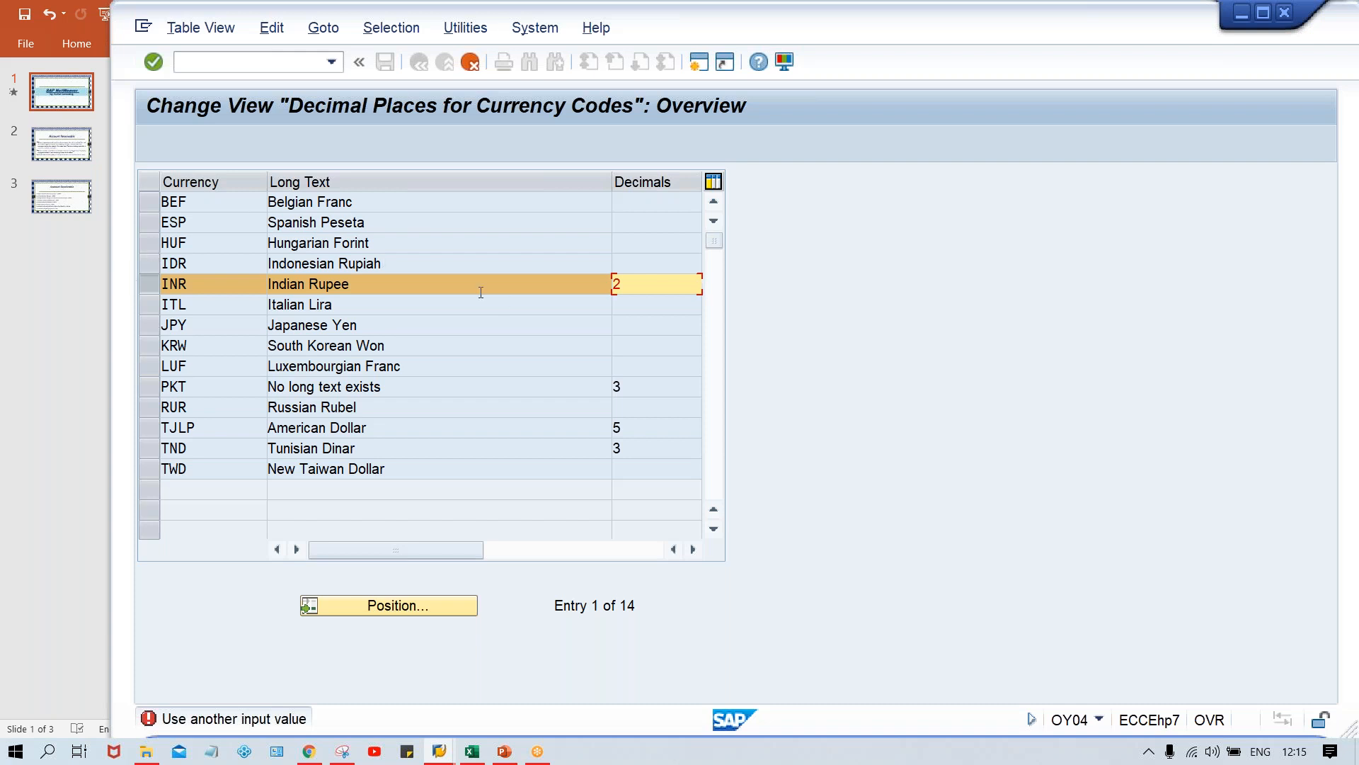
mouse_move(387, 313)
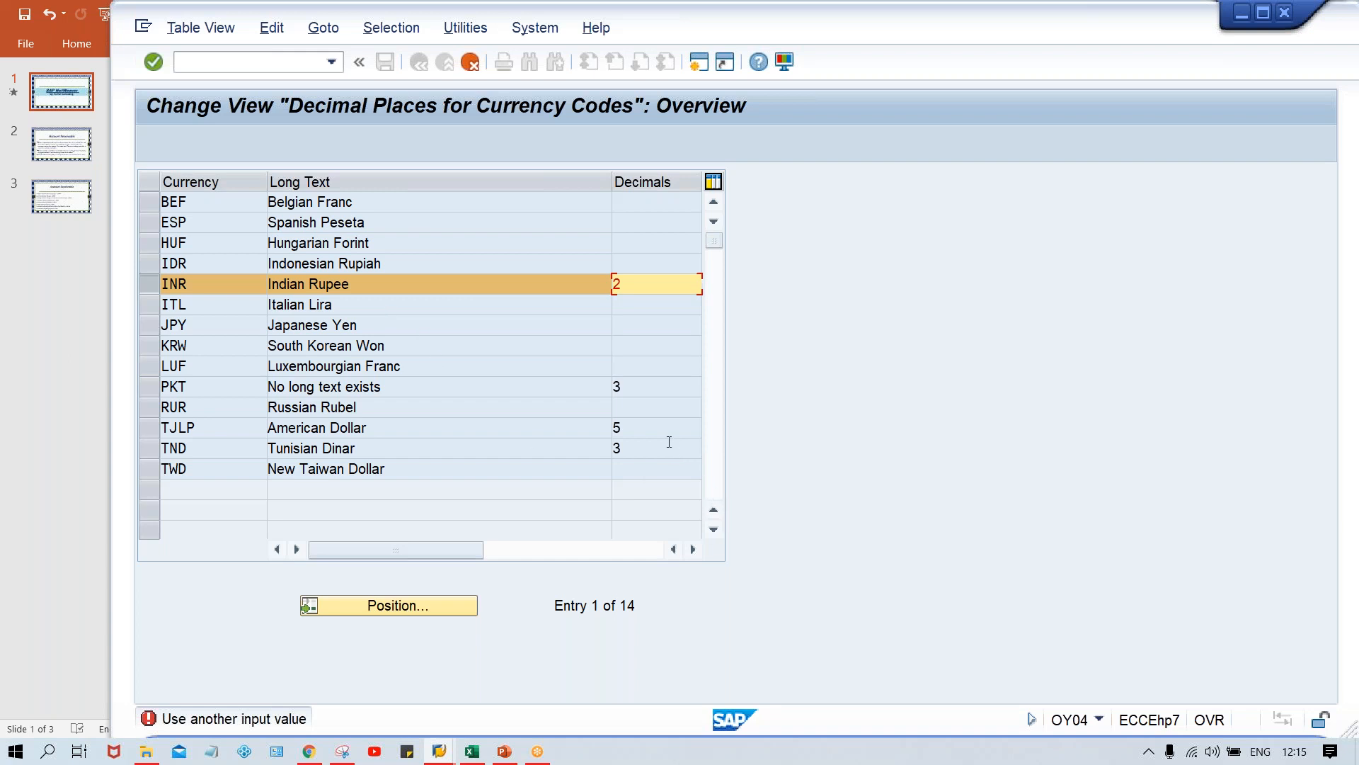
mouse_move(636, 297)
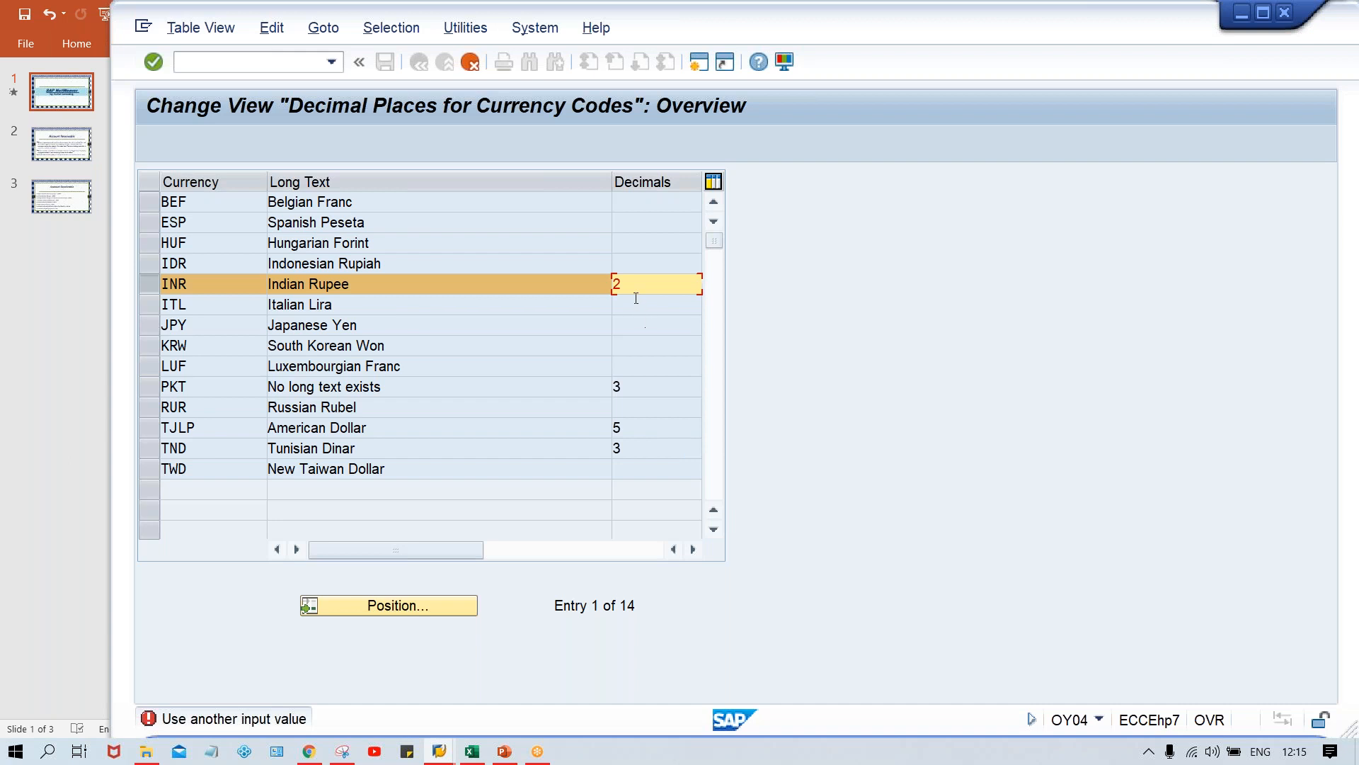
click(657, 304)
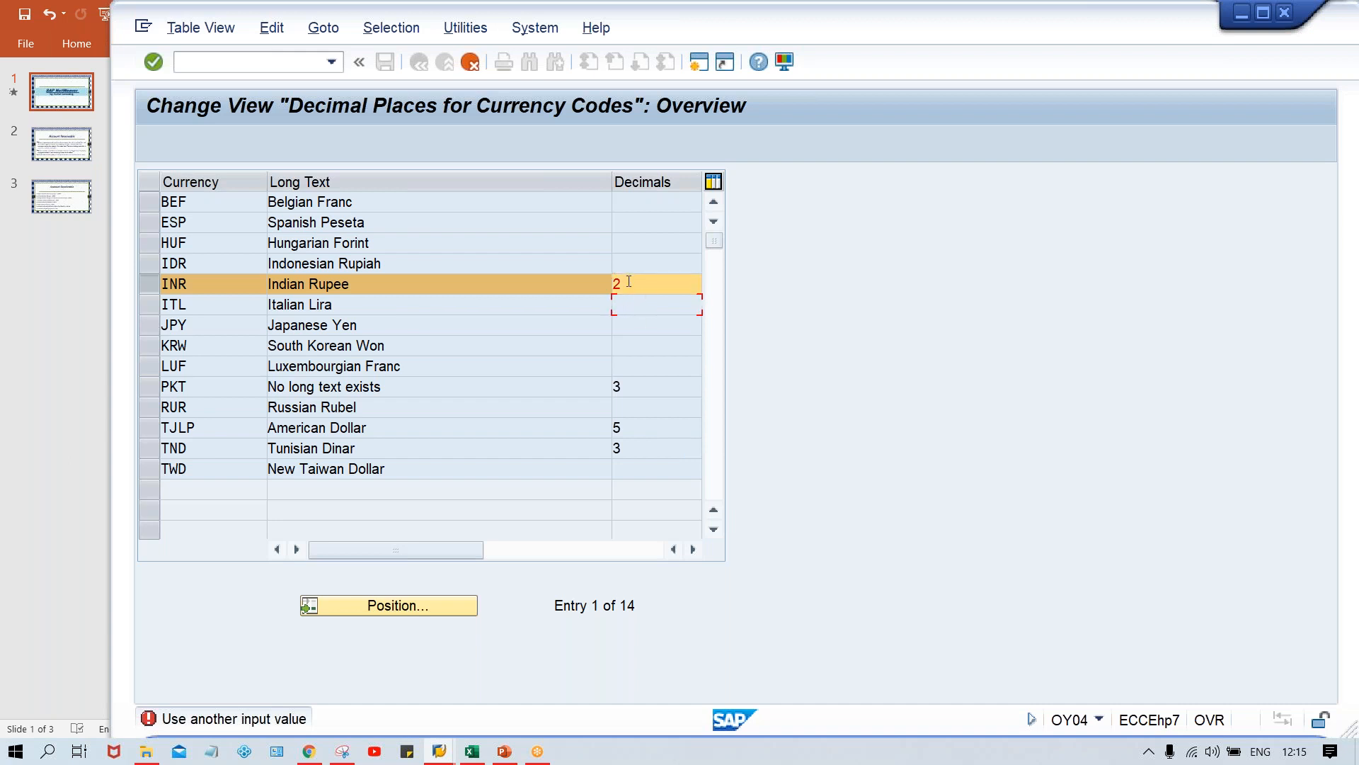
text(4)
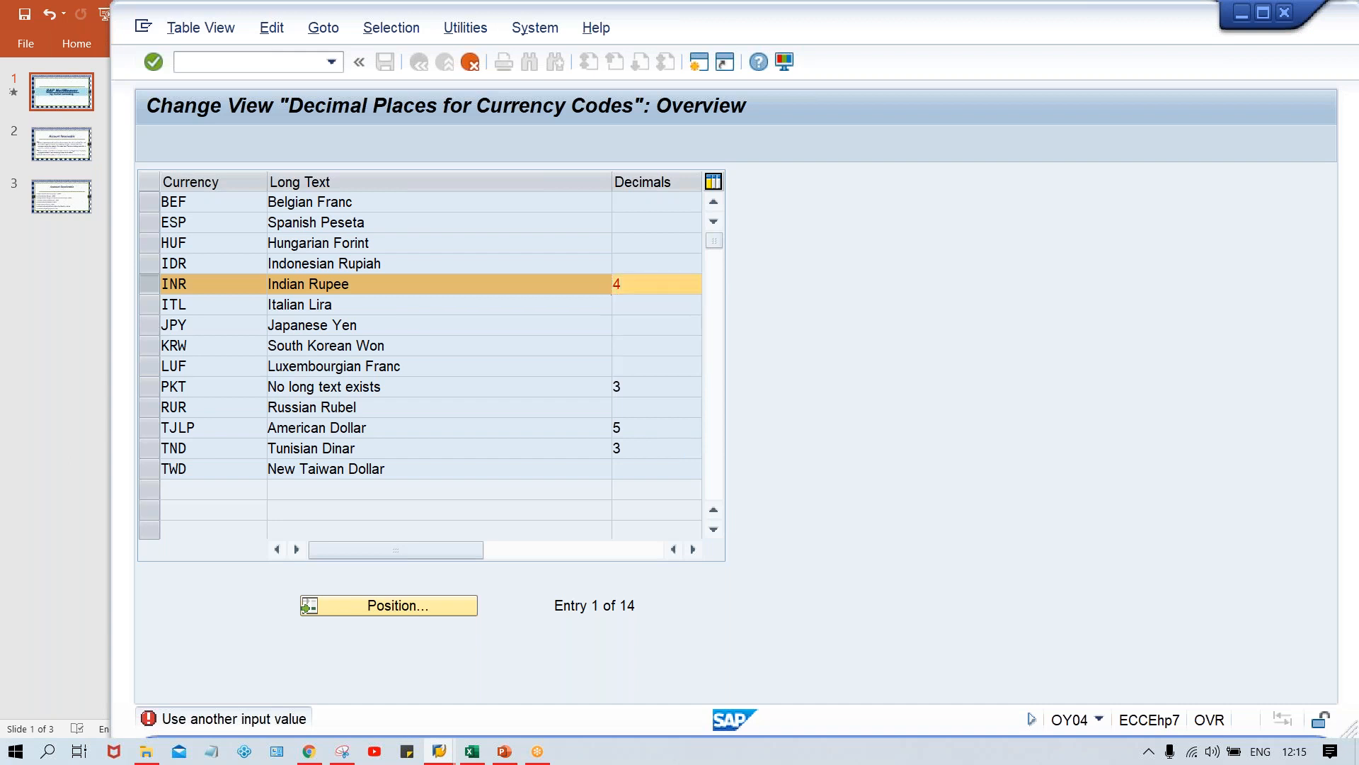
click(657, 283)
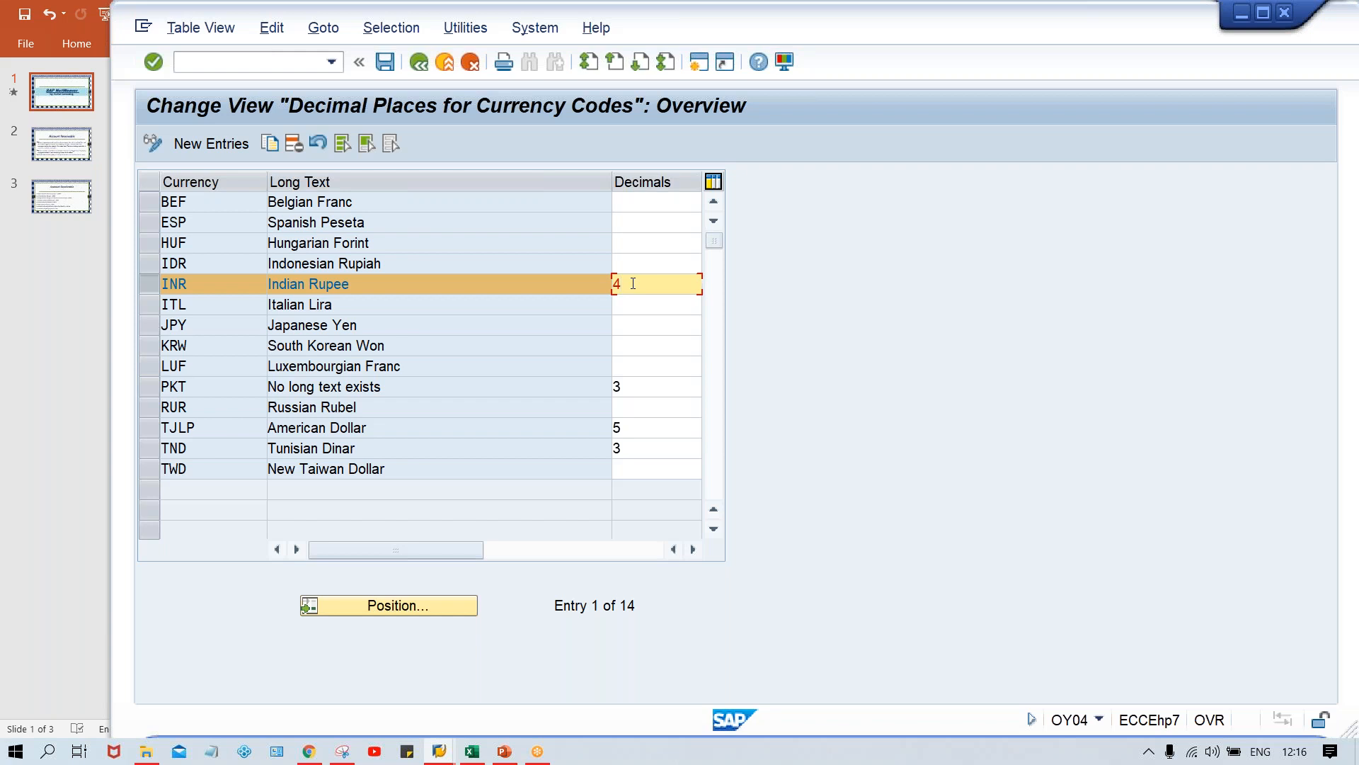
mouse_move(626, 286)
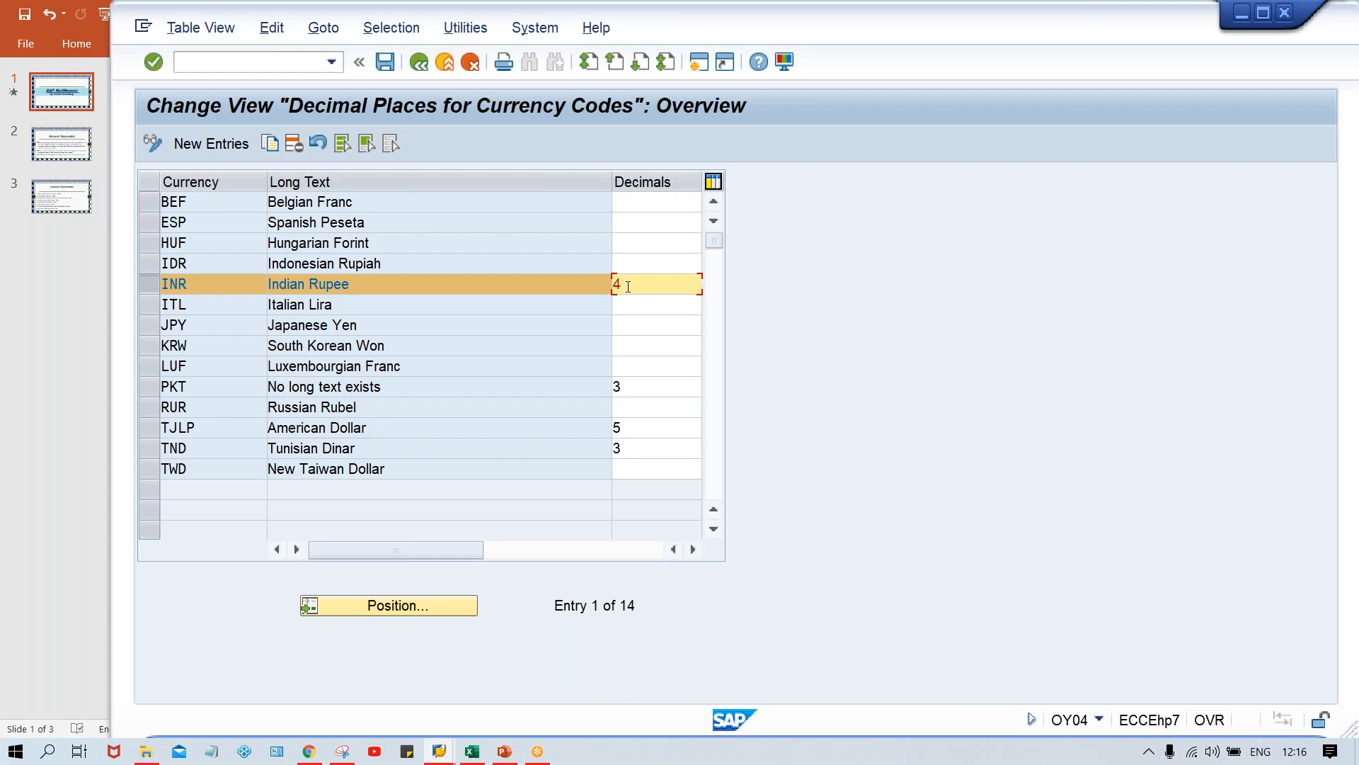
mouse_move(643, 279)
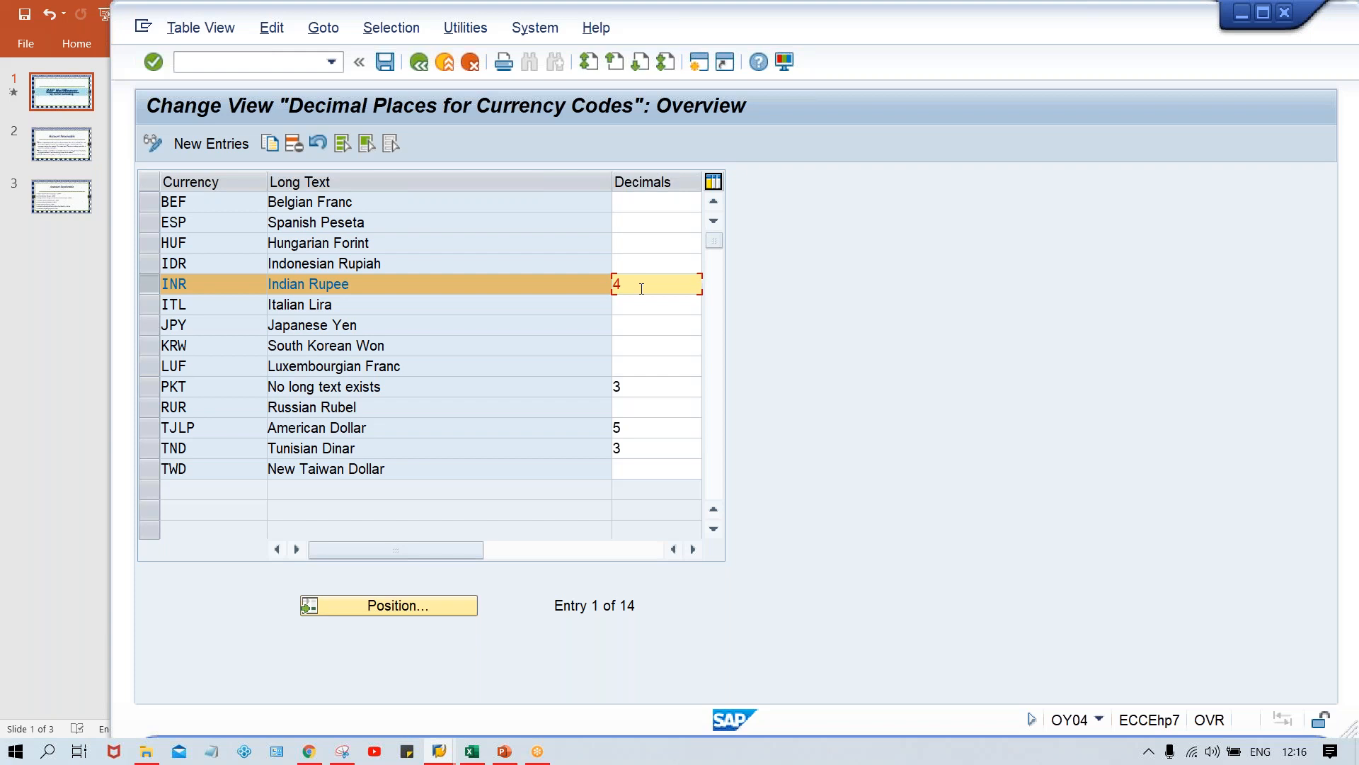
Save the INR change to request EH7K900853, then re-enter customer 100232 with amount 1000
click(385, 62)
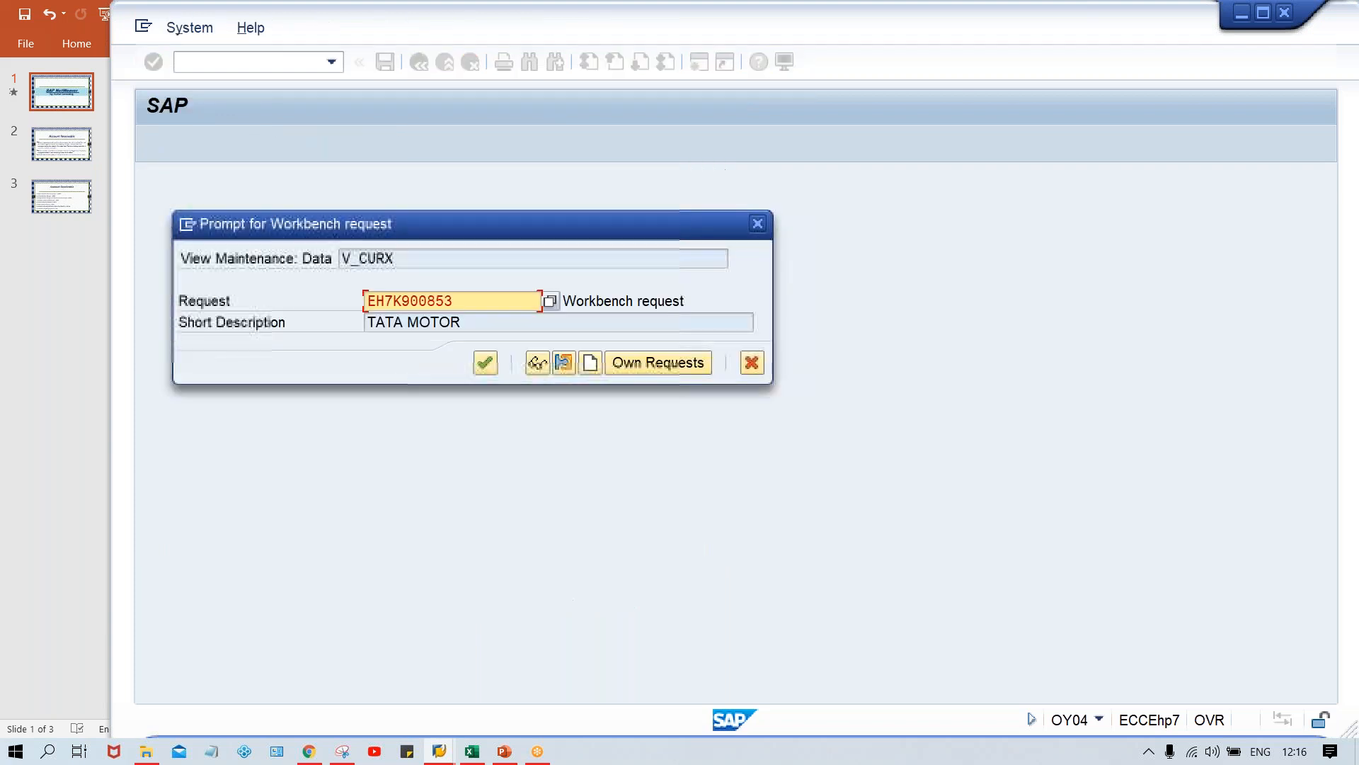
click(484, 362)
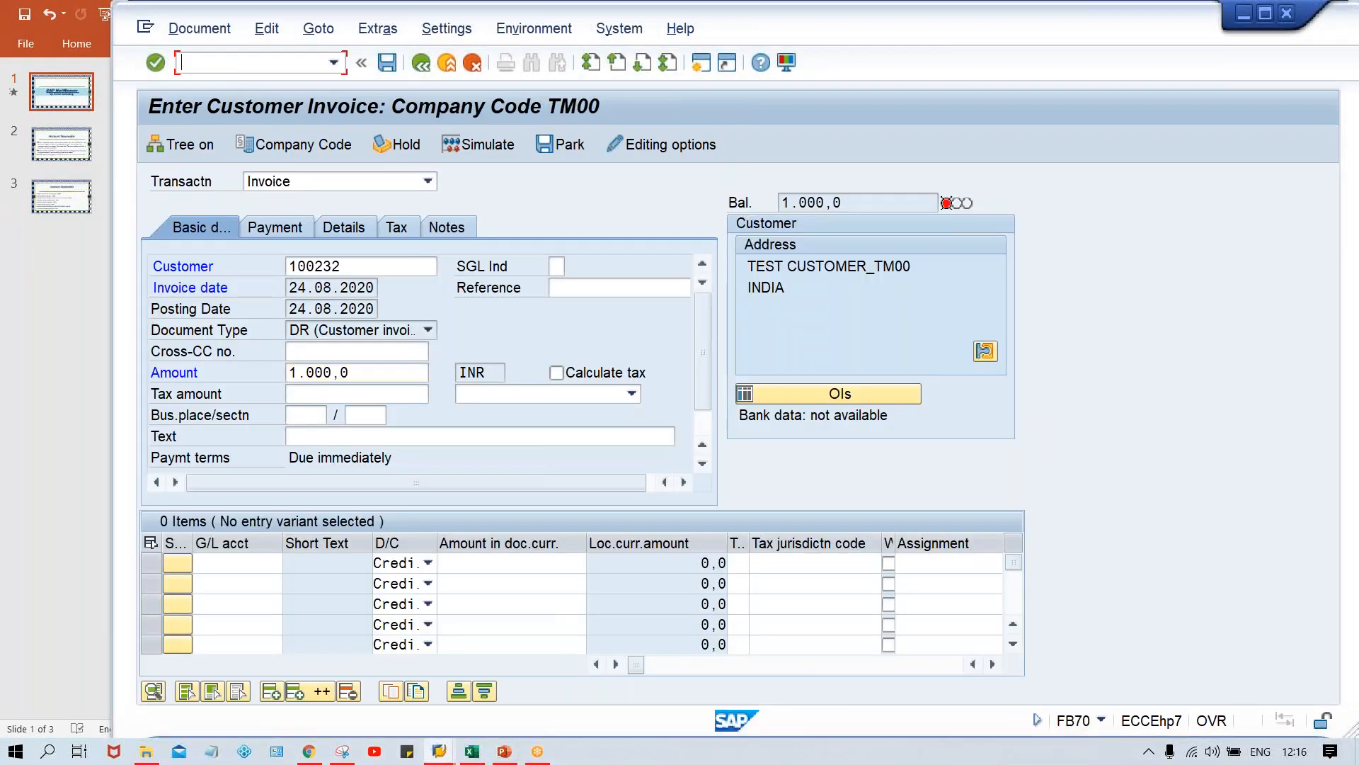
text(/n)
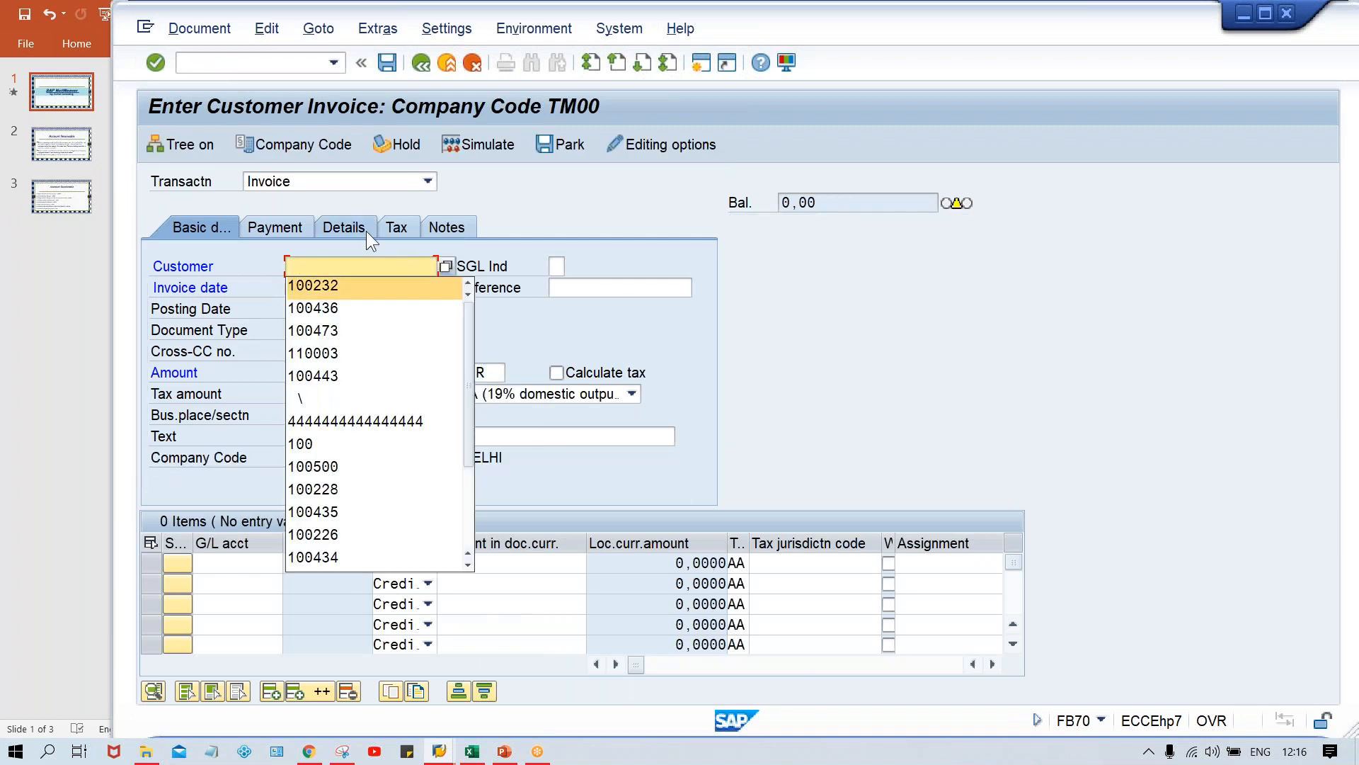
click(313, 286)
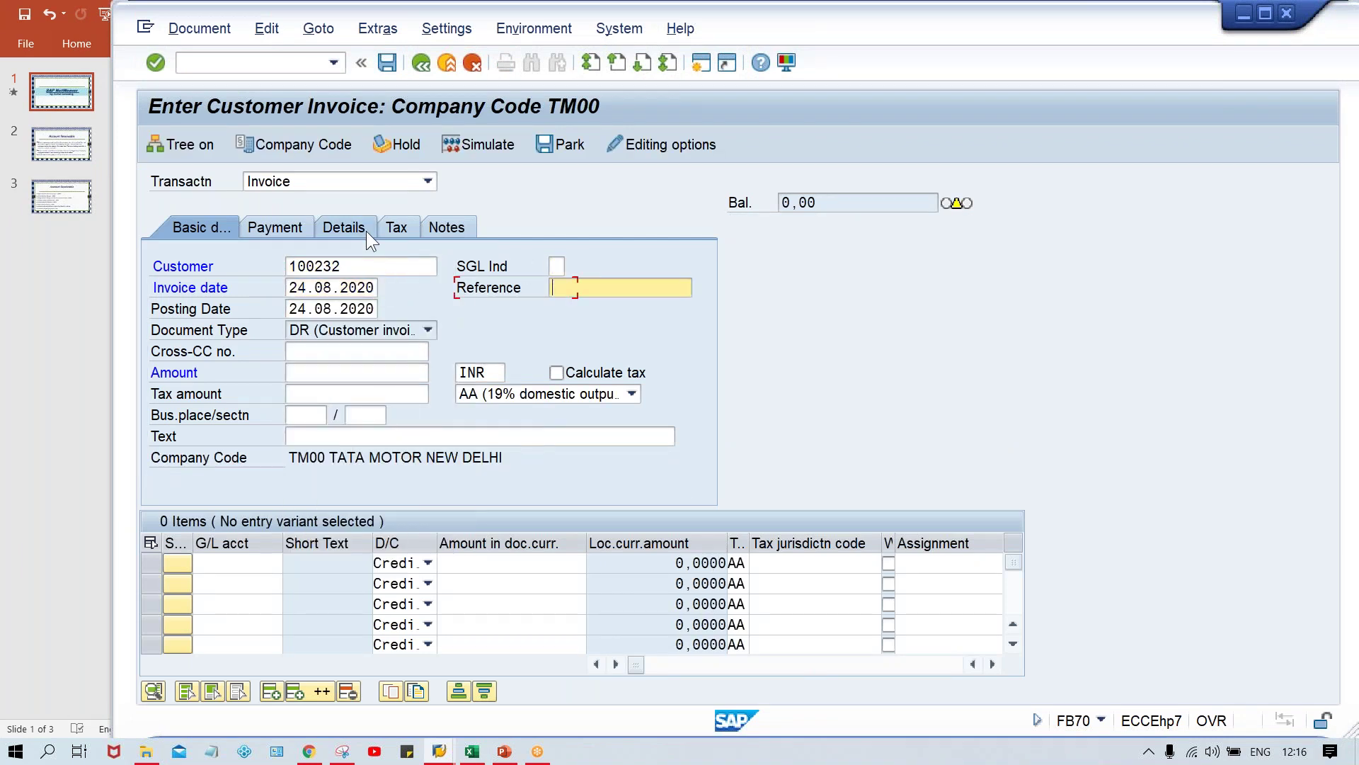
click(355, 372)
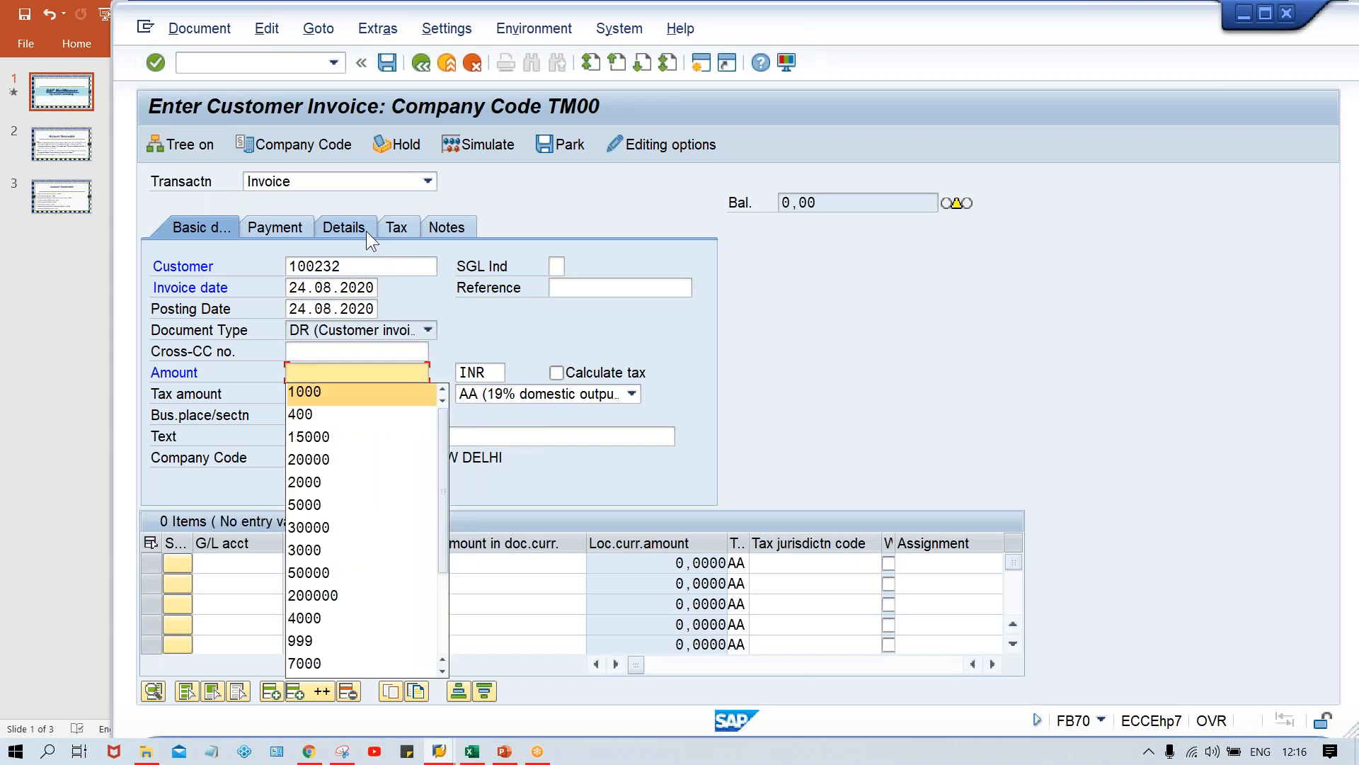
click(305, 391)
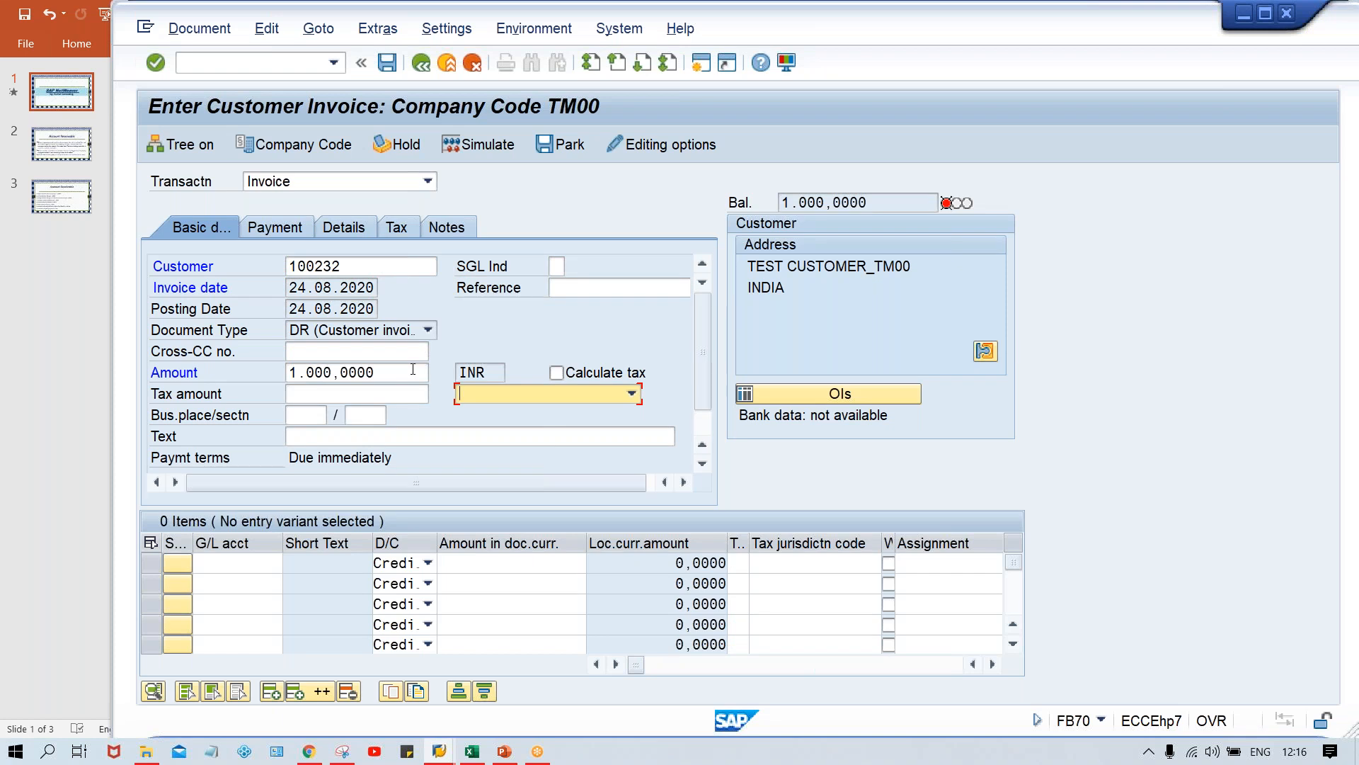
key(alt+tab)
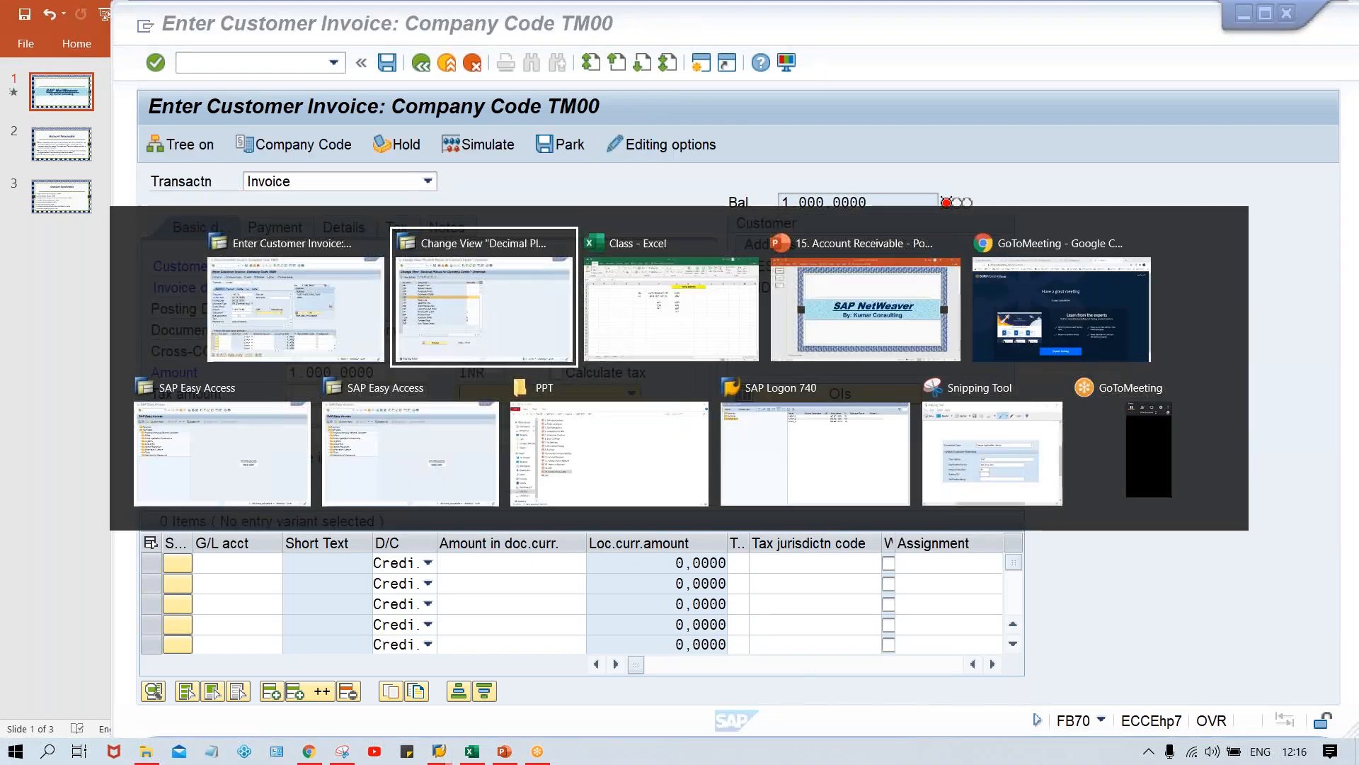
Delete the INR entry from the currency decimals table, leaving 13 entries
click(483, 295)
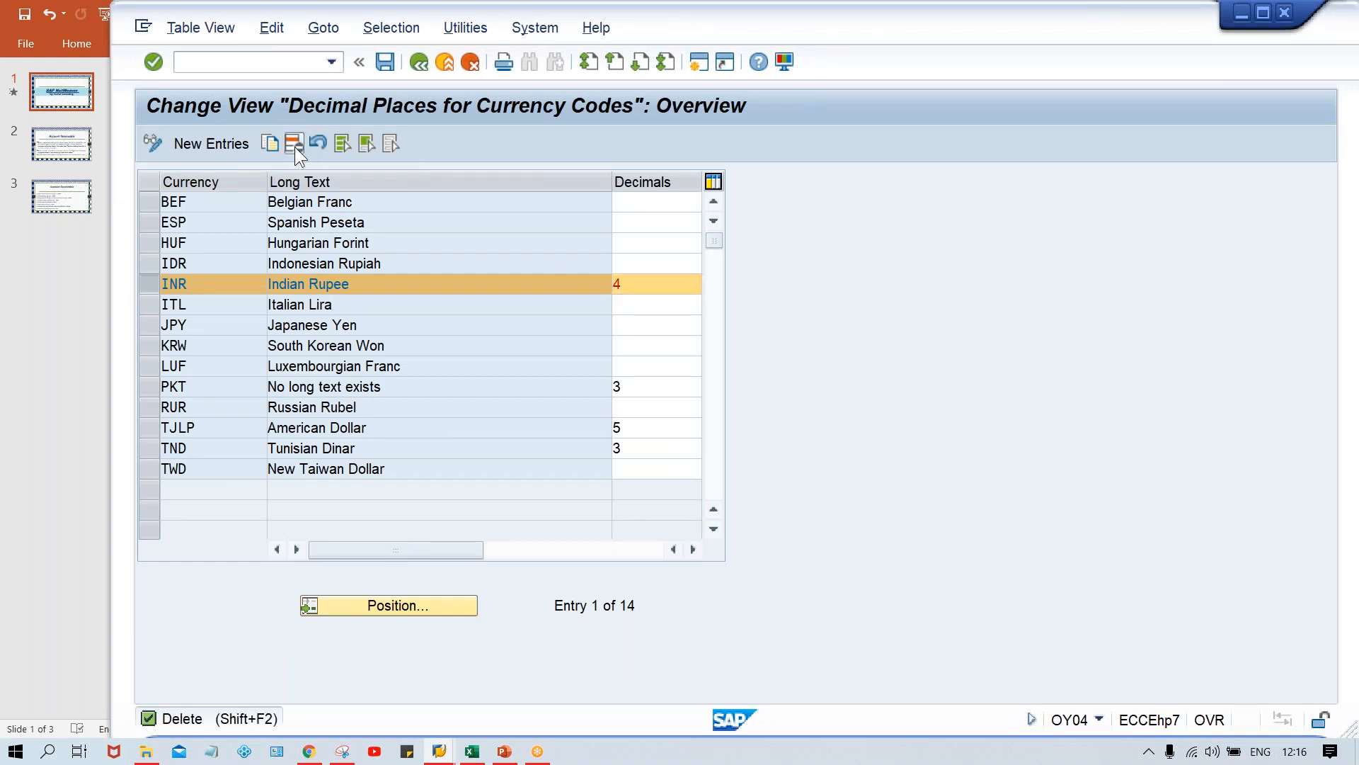
click(293, 143)
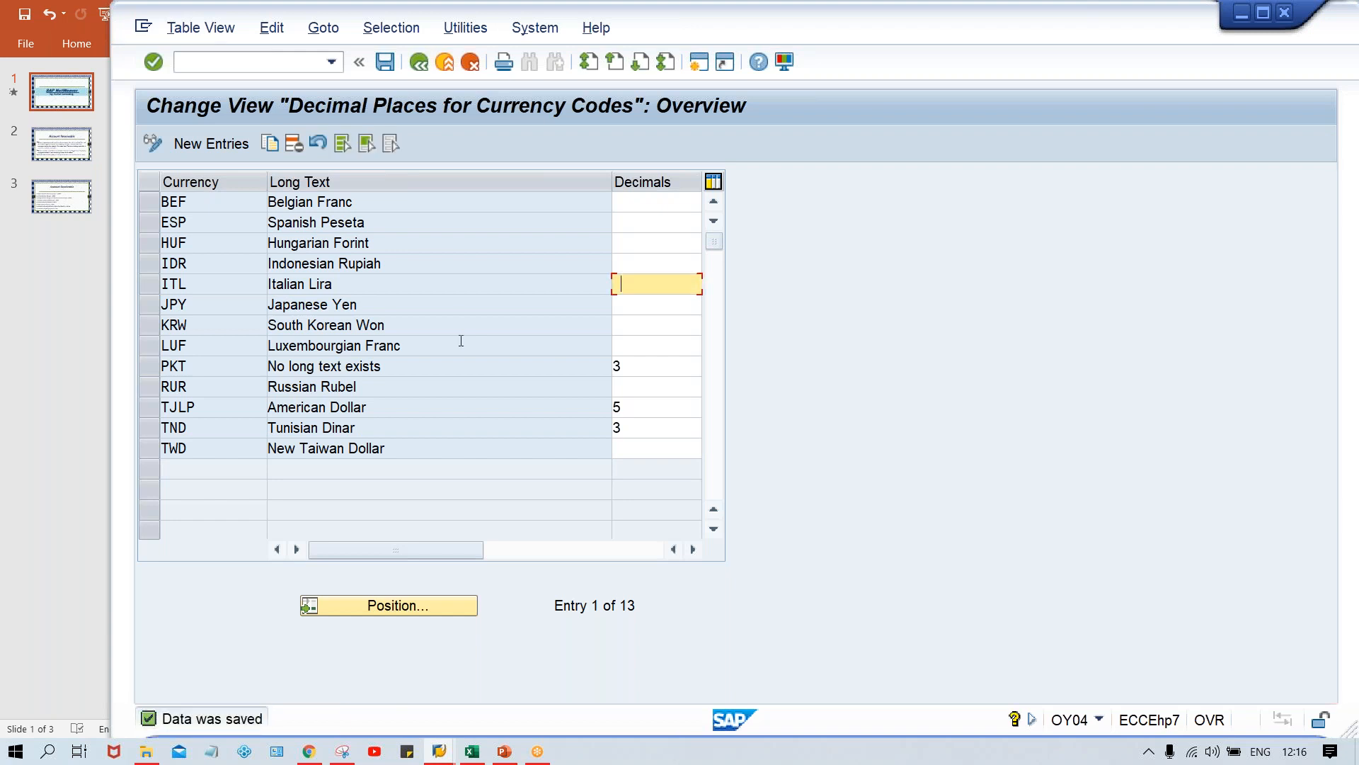
mouse_move(437, 750)
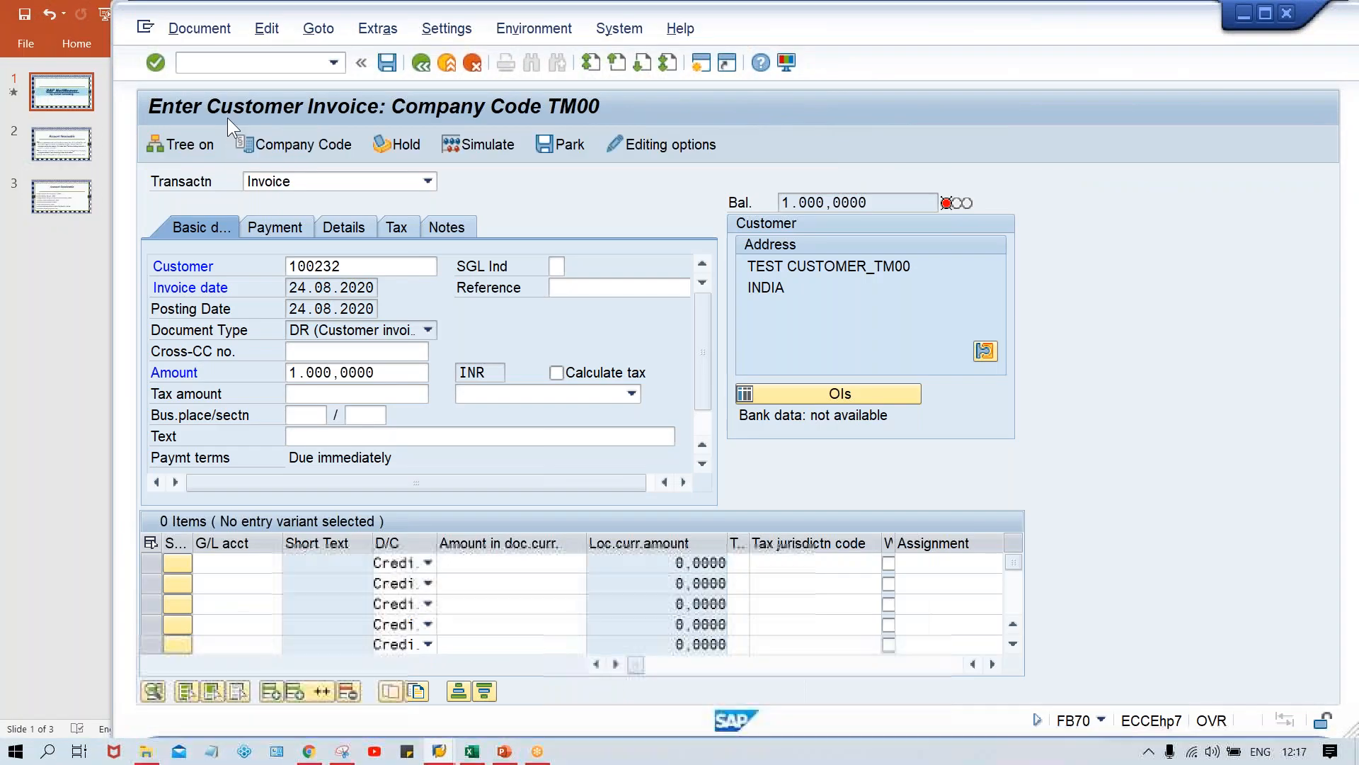
Start a fresh invoice for customer 100232 dated 24.08.2020
text(/nf)
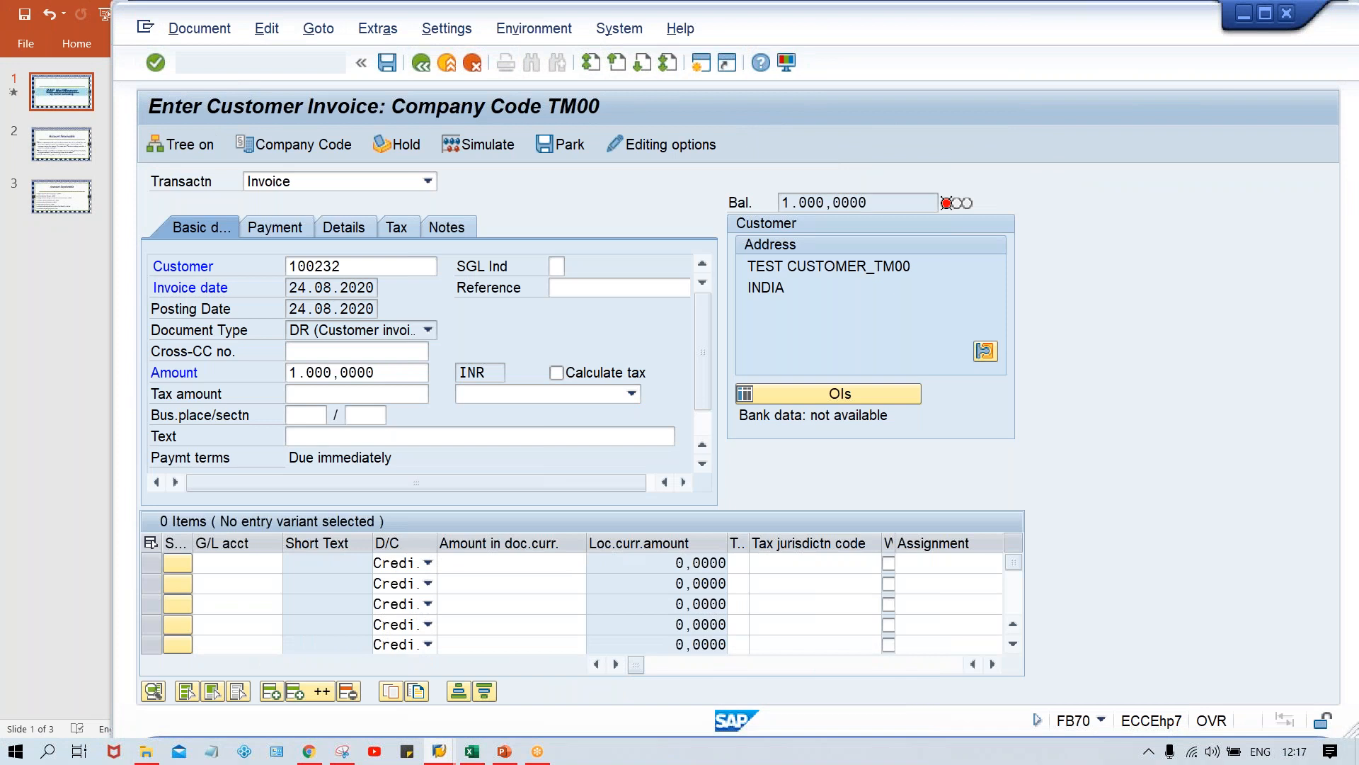
click(359, 265)
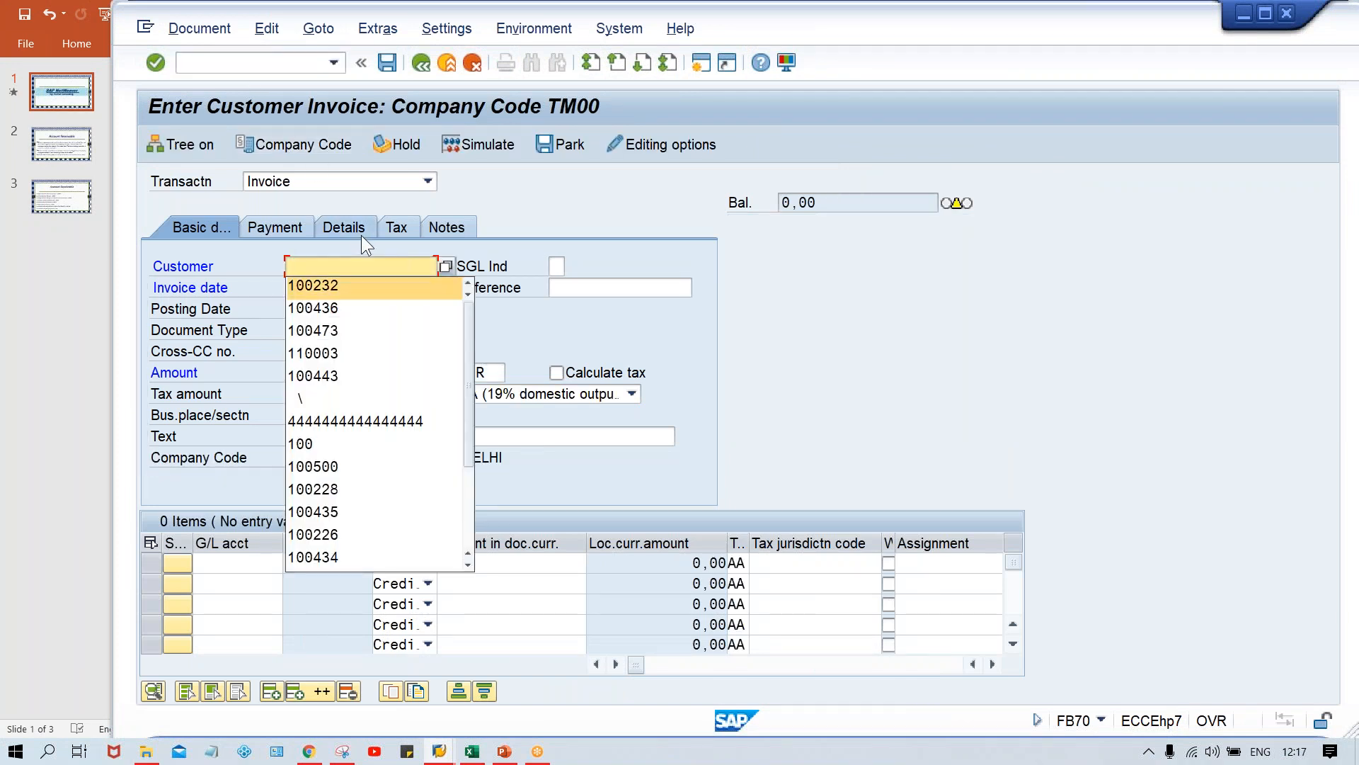
click(314, 286)
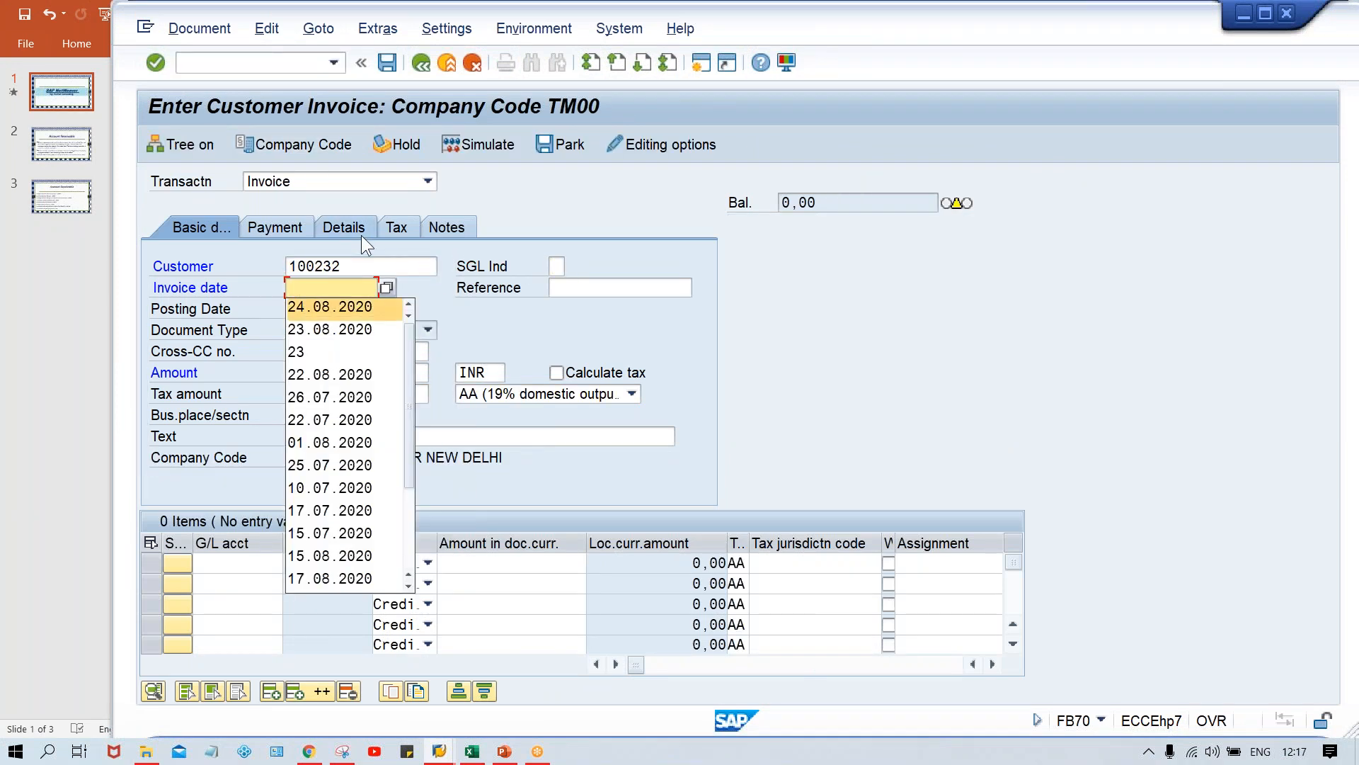
click(328, 306)
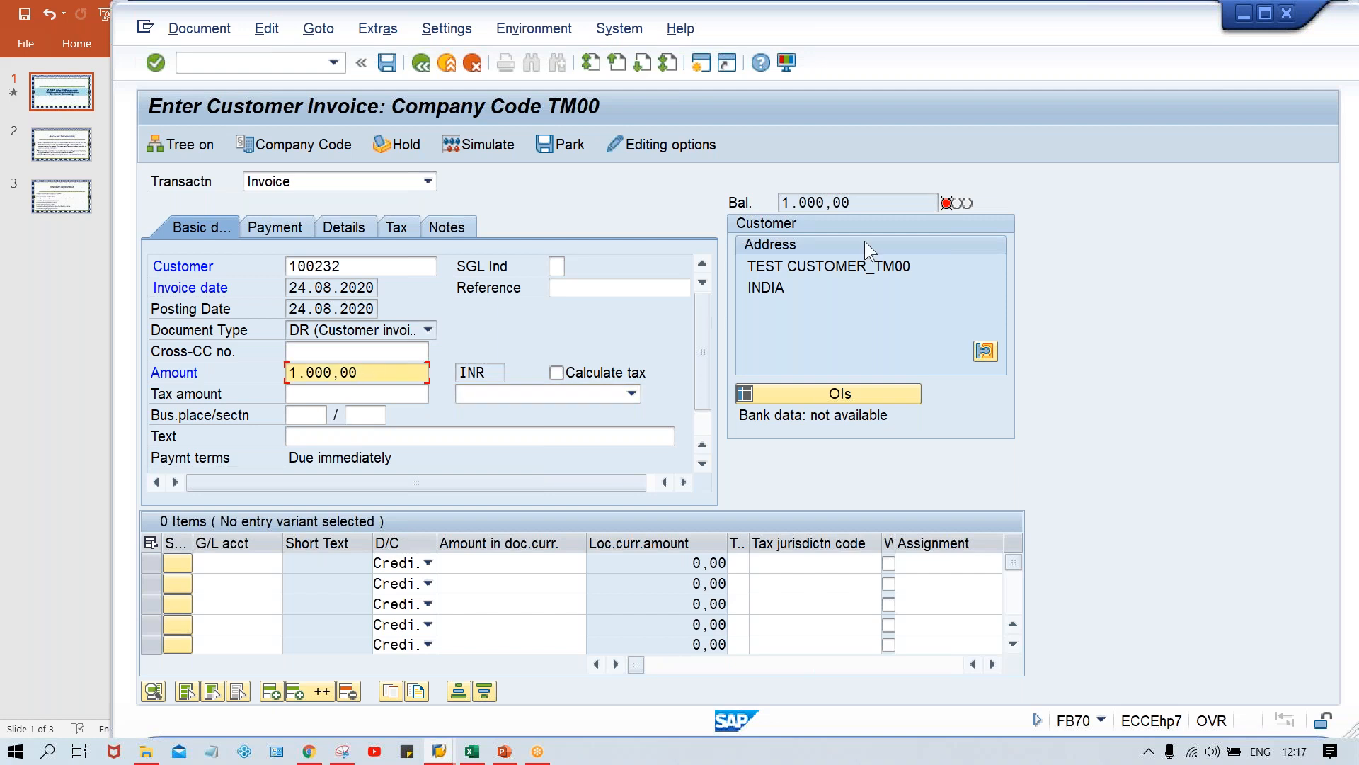
mouse_move(934, 315)
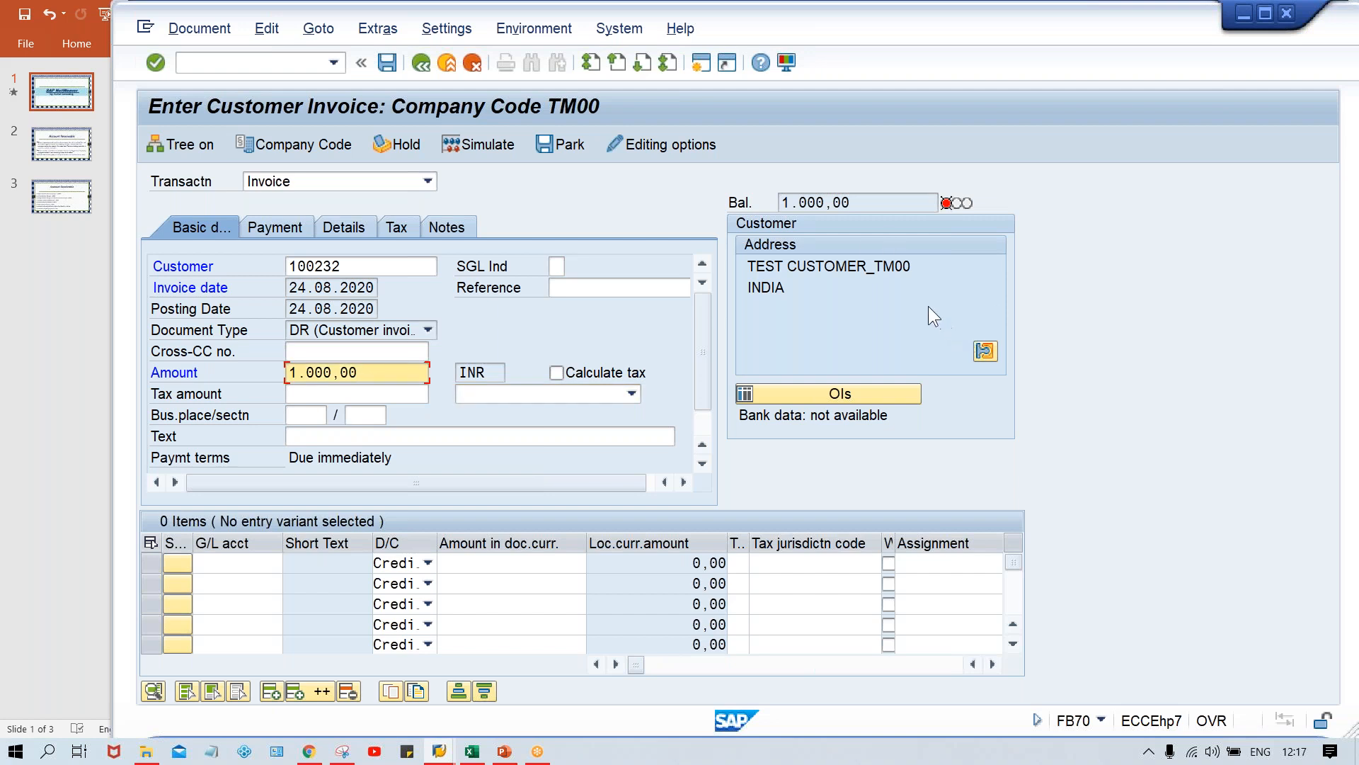